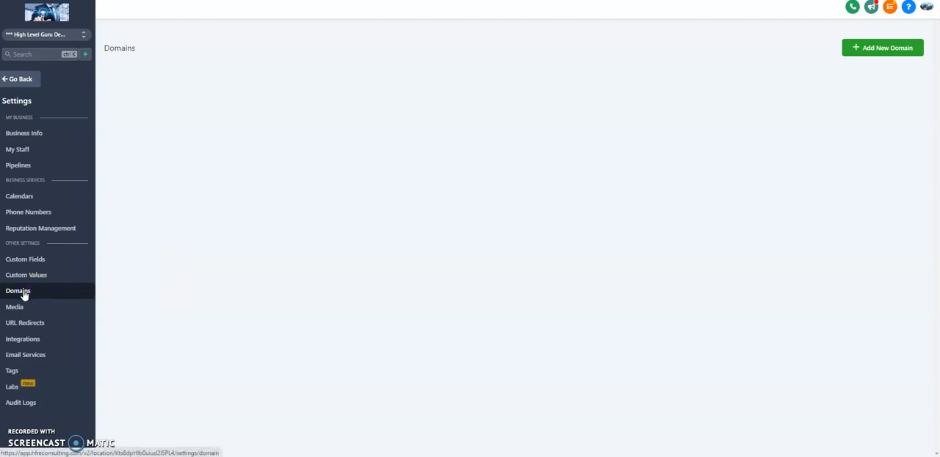
Navigate through account settings to the Domains settings page and scroll it.
click(14, 307)
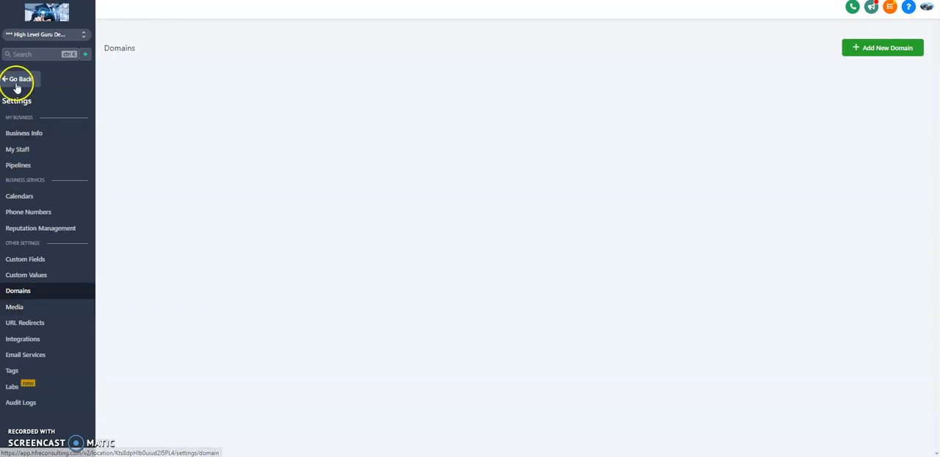
click(17, 79)
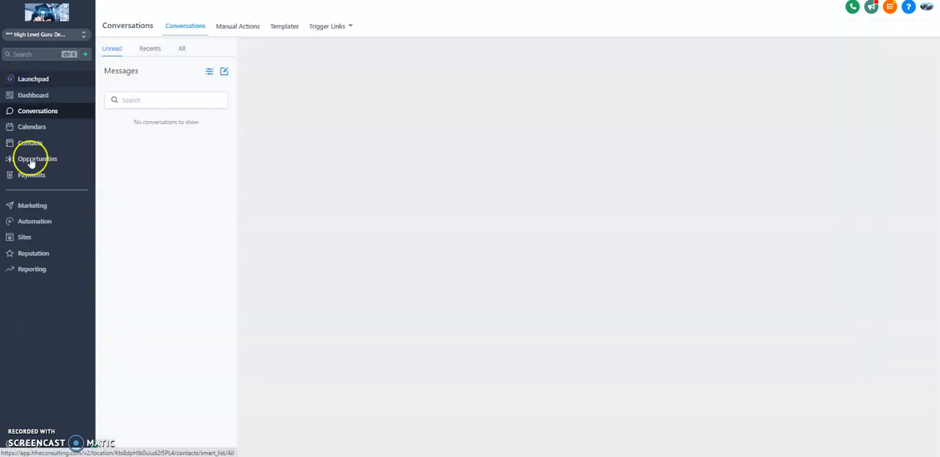
click(24, 237)
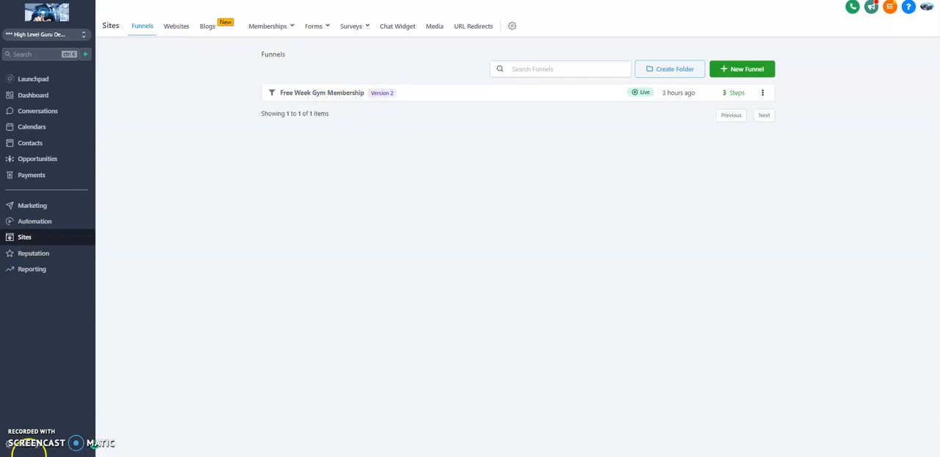
click(512, 26)
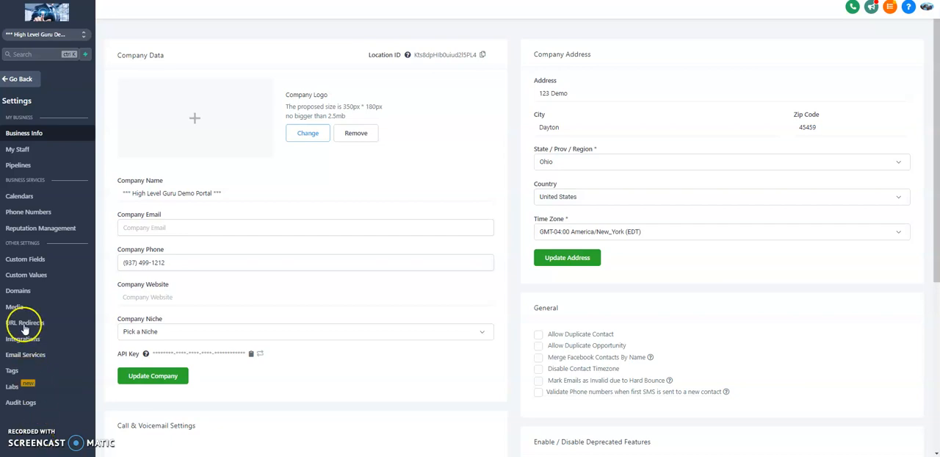
click(18, 290)
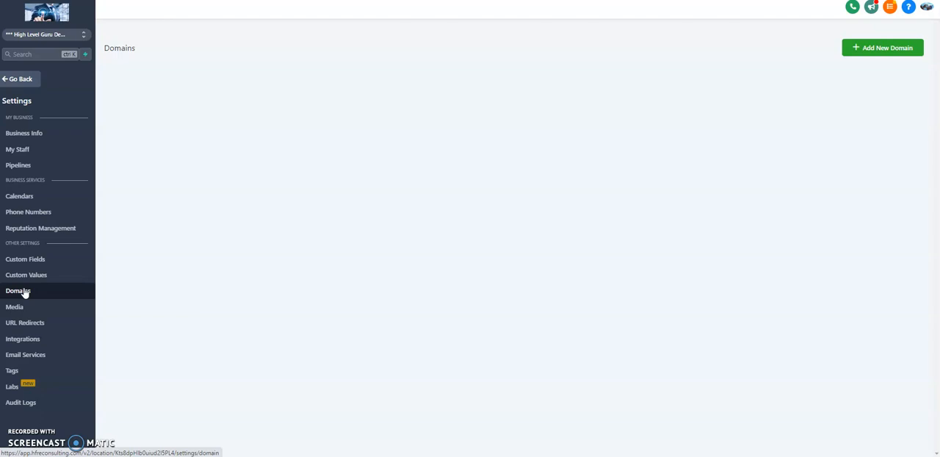
mouse_move(25, 258)
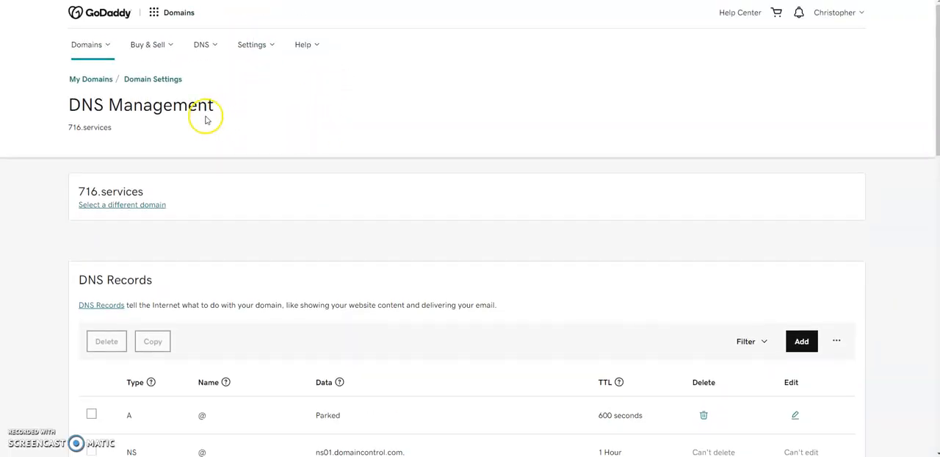
mouse_move(191, 125)
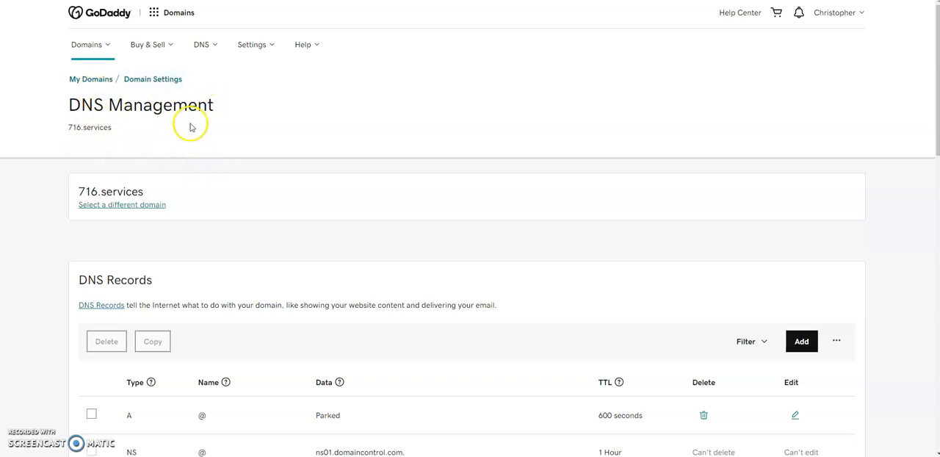
scroll(down, 3)
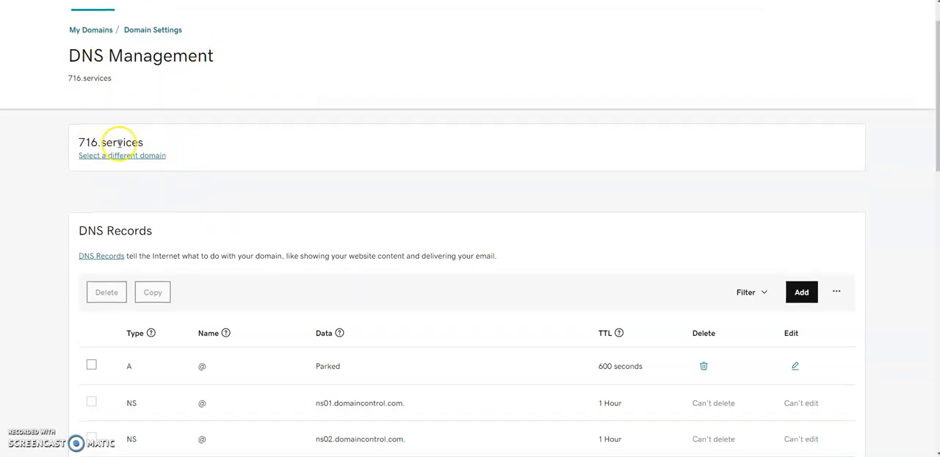
mouse_move(190, 161)
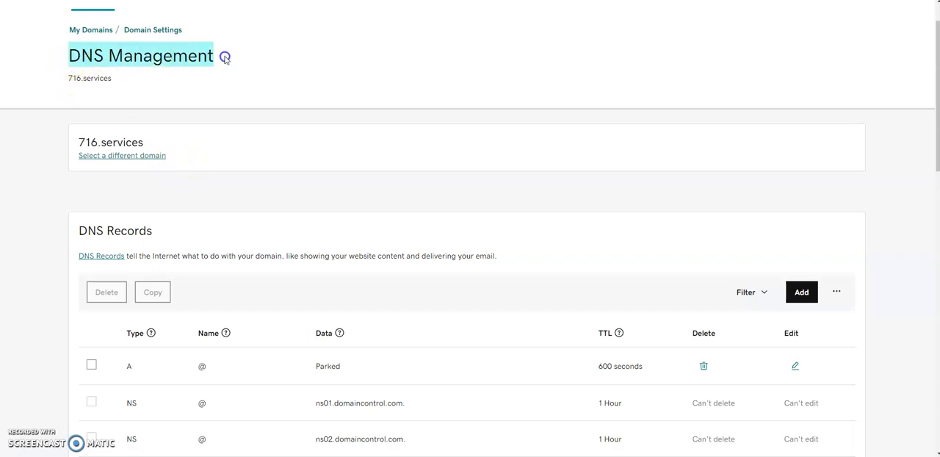
mouse_move(40, 150)
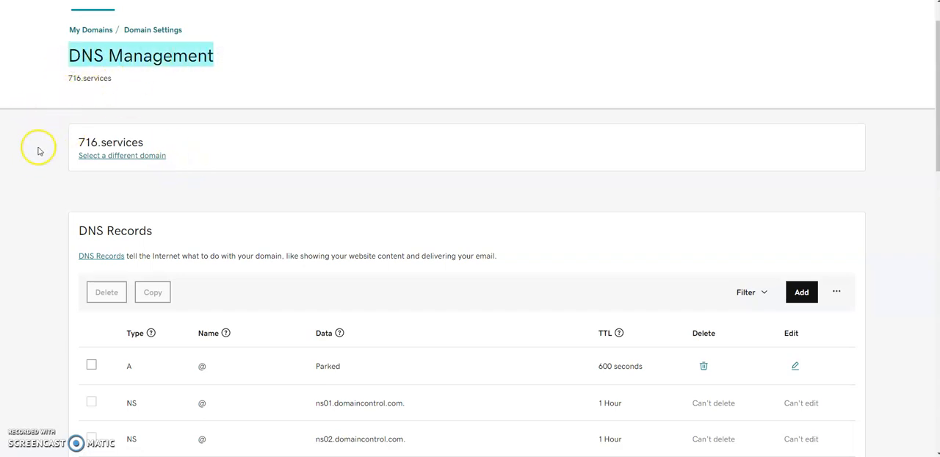
scroll(down, 3)
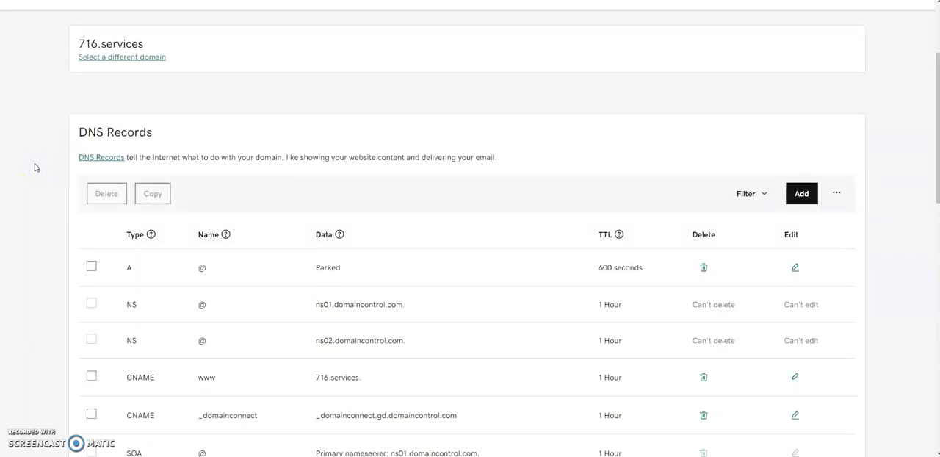
scroll(down, 3)
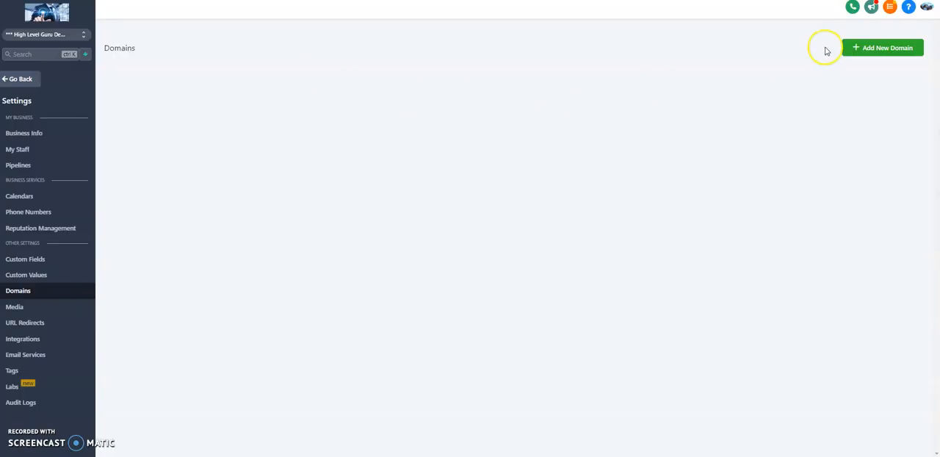
Copy the A-record IP 34.68.234.4 from the Add New Domain instructions.
click(882, 48)
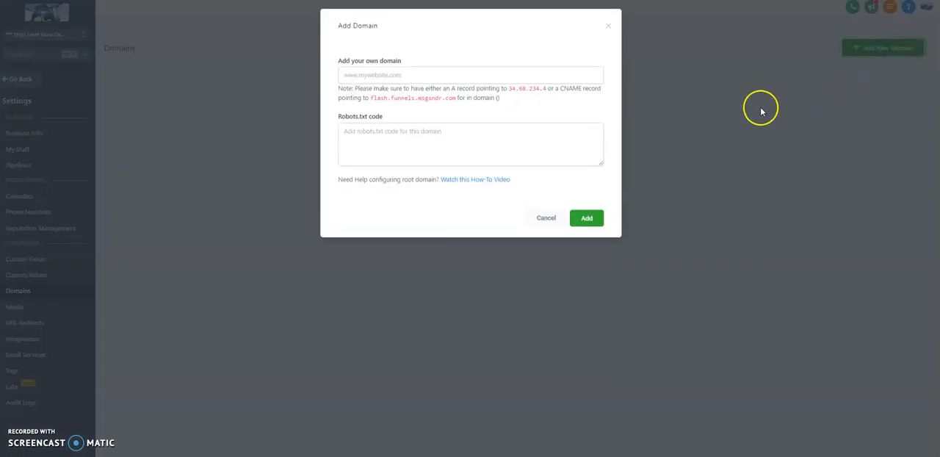
double_click(512, 88)
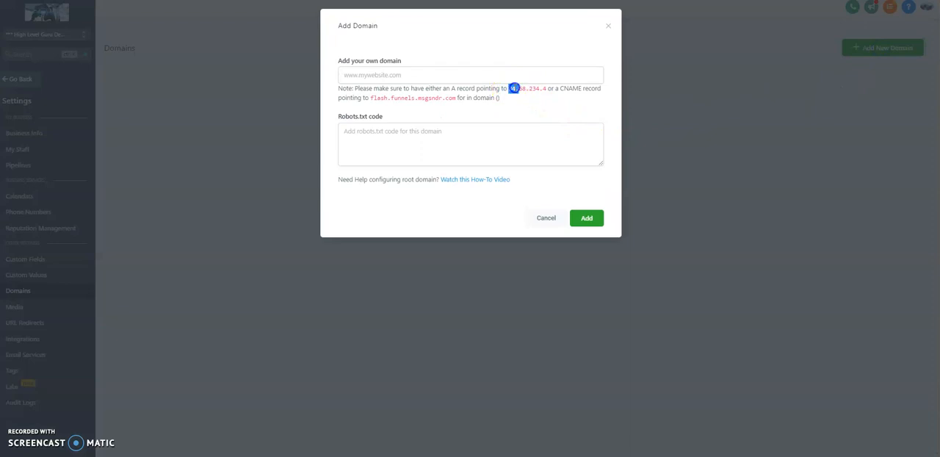
right_click(521, 88)
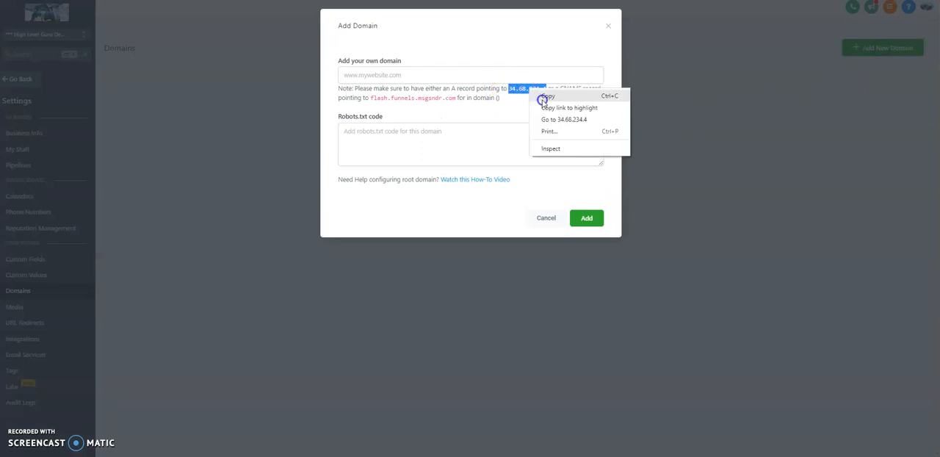
click(549, 96)
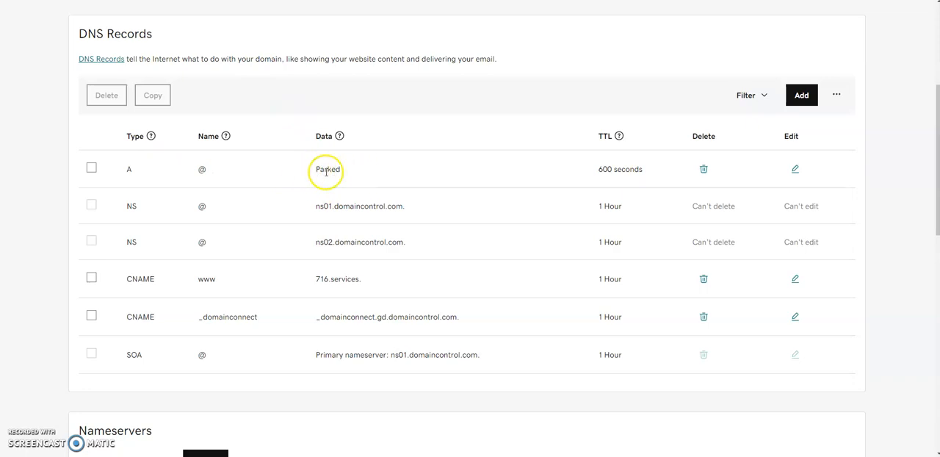
Replace the root @ A record's Parked value with 34.68.234.4, then return to GoHighLevel.
click(794, 169)
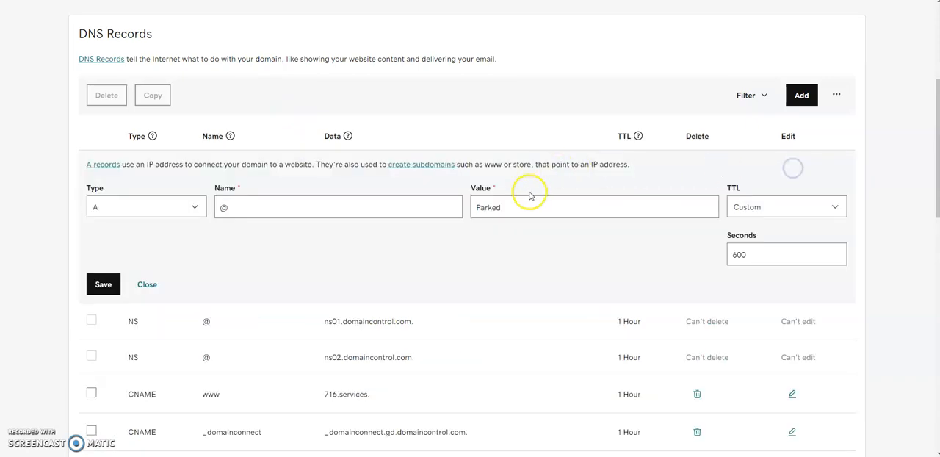
text(34.68.234.4)
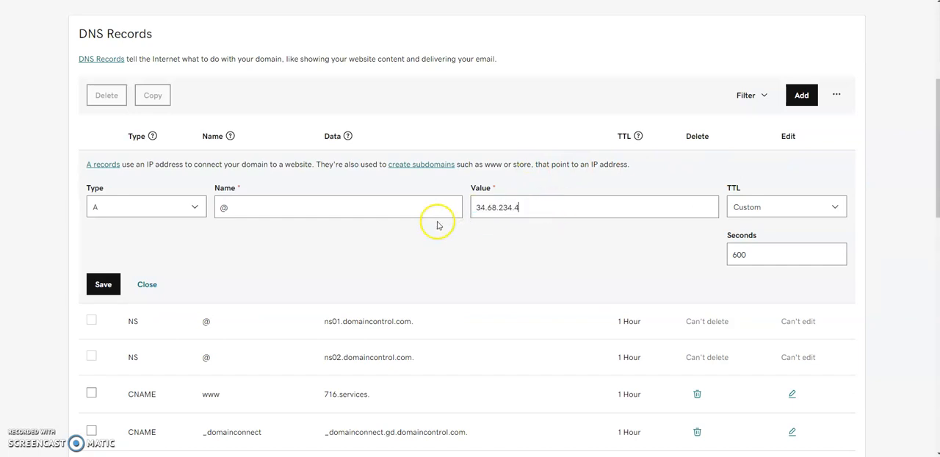
click(103, 284)
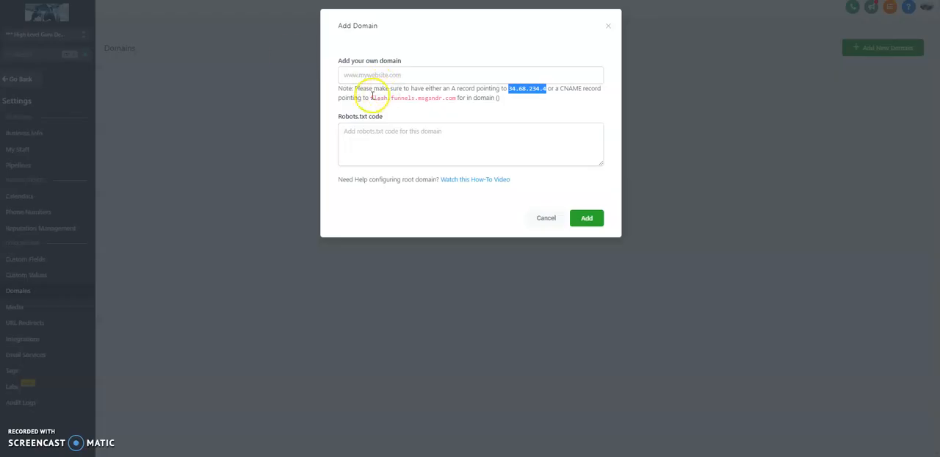
Select the CNAME target flash.funnels.msgsndr.com in the Add Domain note.
double_click(415, 97)
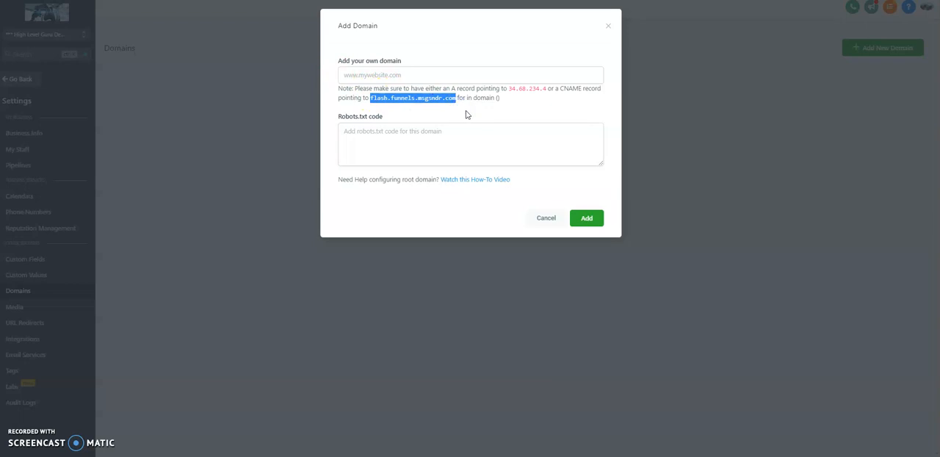
mouse_move(474, 119)
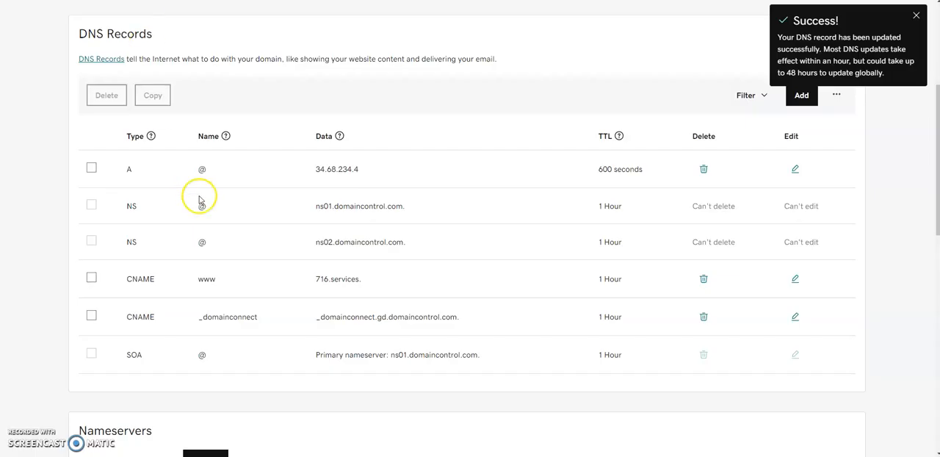
mouse_move(421, 285)
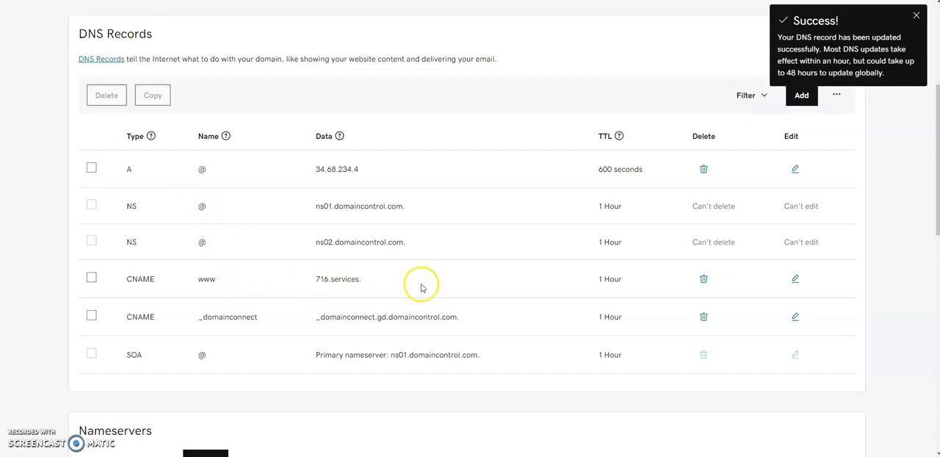
Set the www CNAME record's value to flash.funnels.msgsndr.com and save it.
click(795, 278)
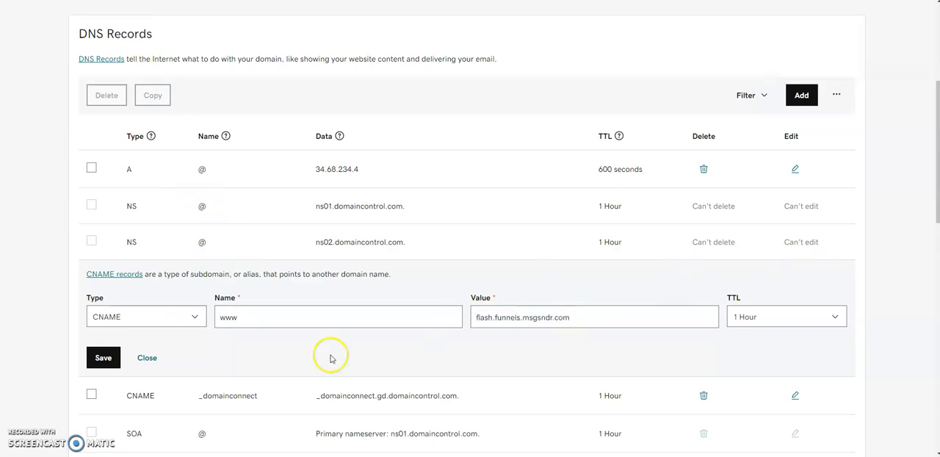
click(102, 357)
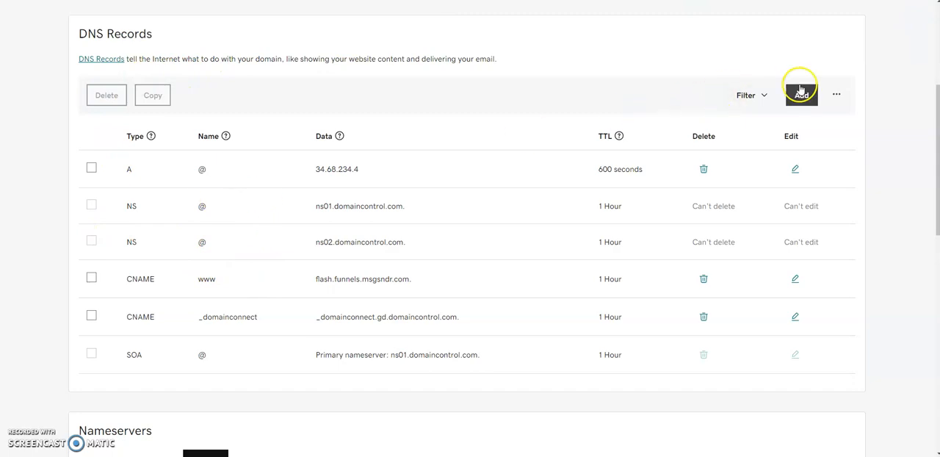
Create a DNS record: type CNAME, name help-desk, value flash.funnels.msgsndr.com.
click(802, 95)
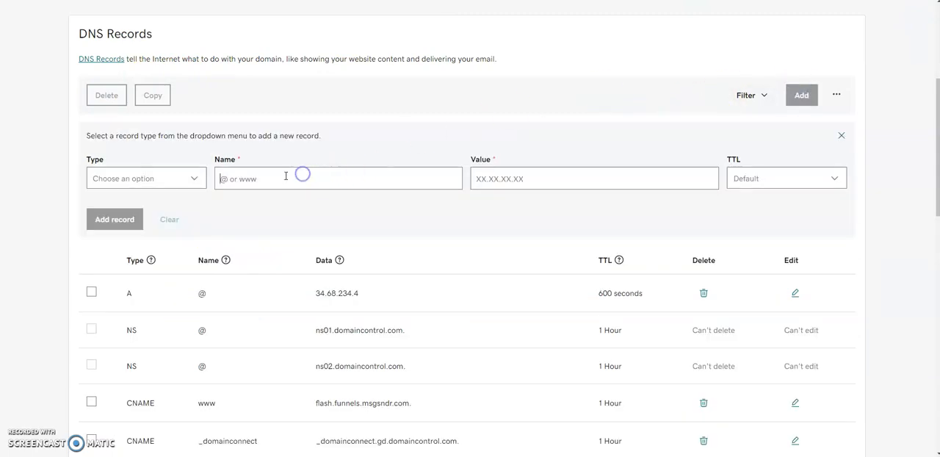
click(146, 178)
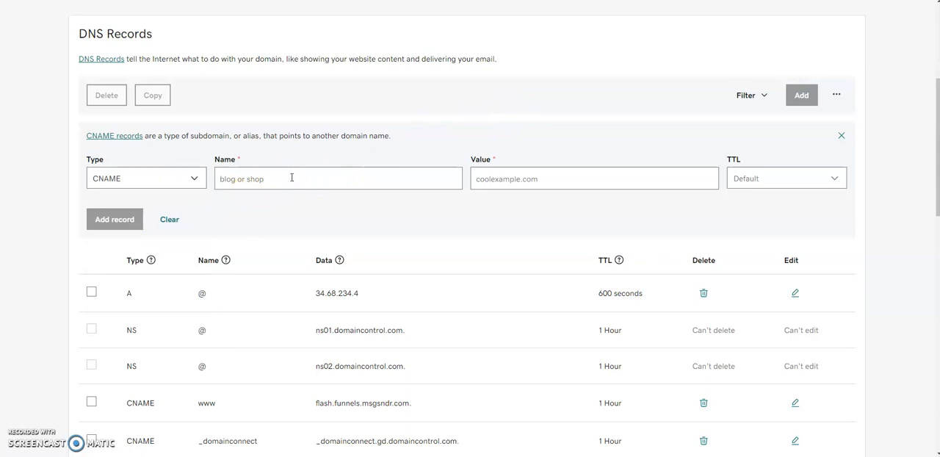
text(help)
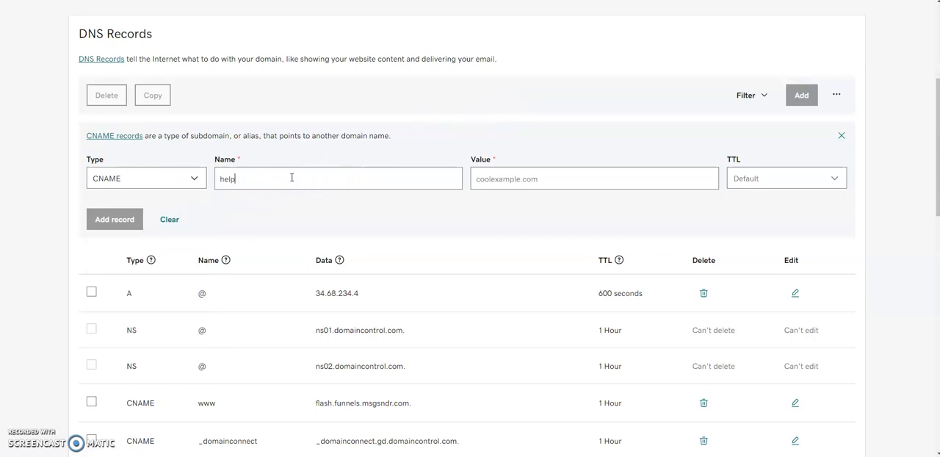
text(-des)
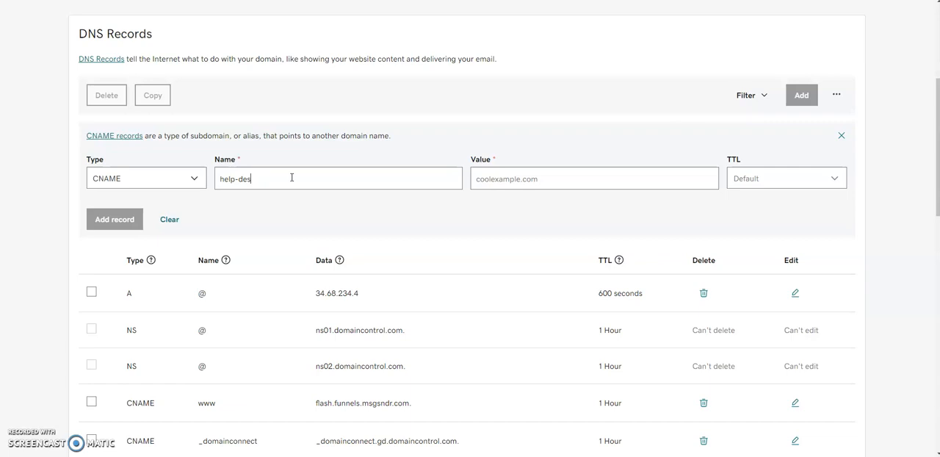
text(k)
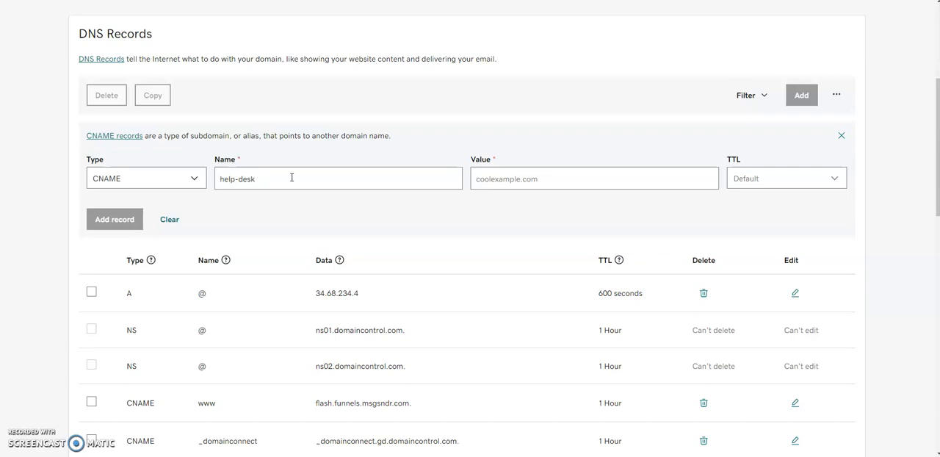
text(flash.funnels.msgsndr.com)
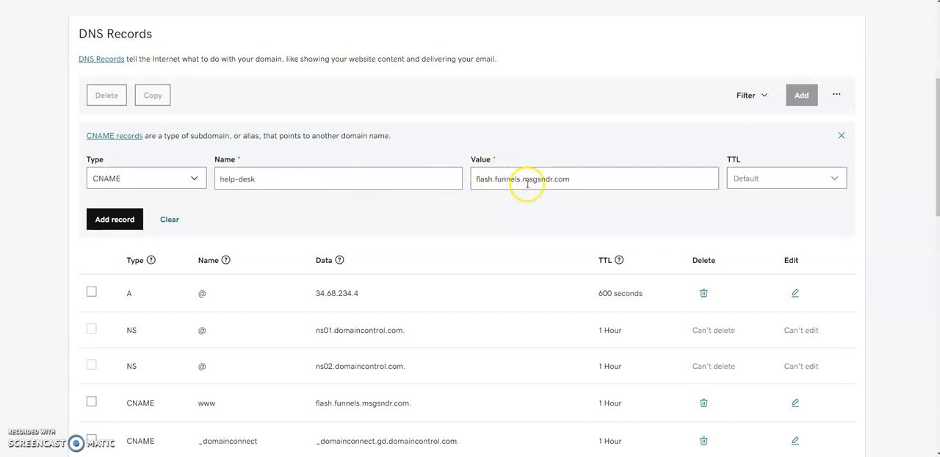
mouse_move(535, 175)
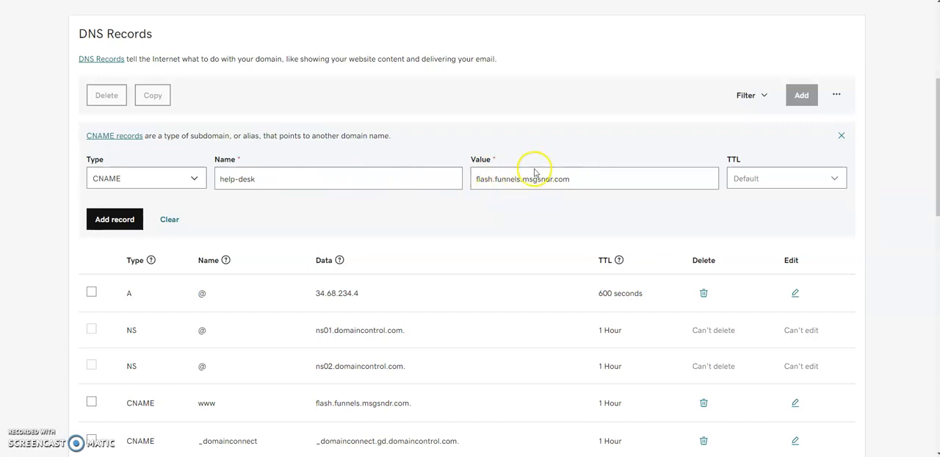
mouse_move(492, 232)
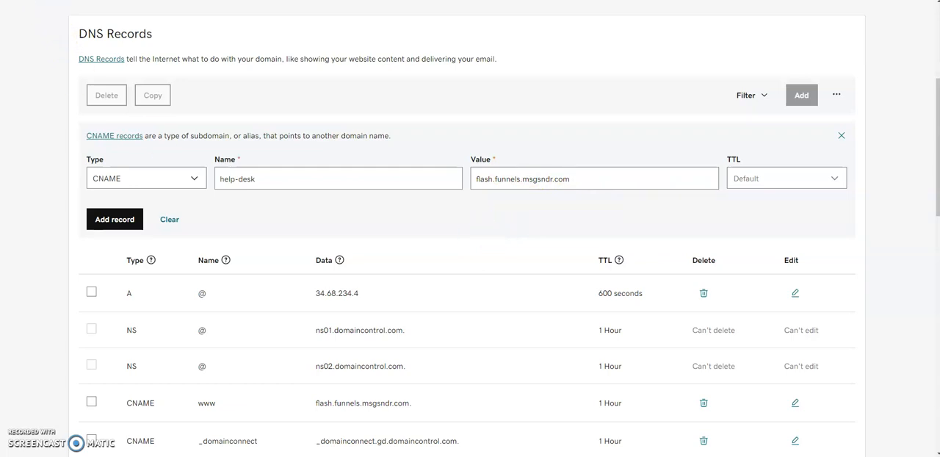
click(115, 219)
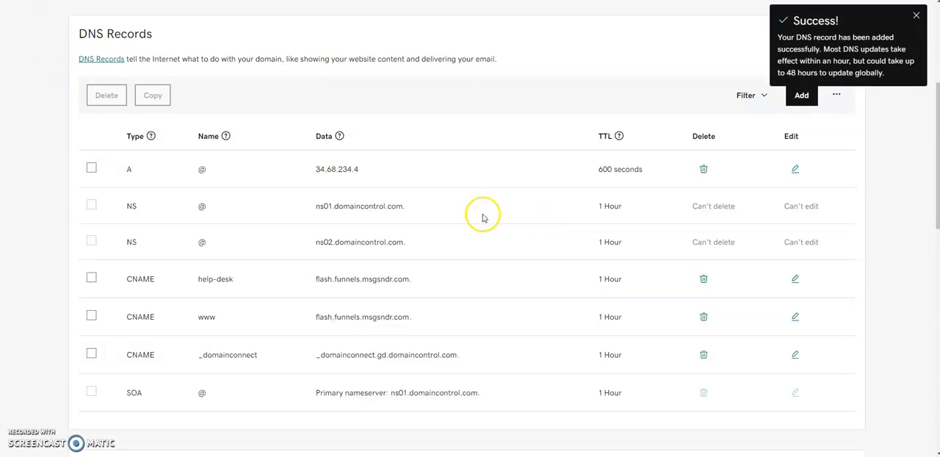
mouse_move(470, 204)
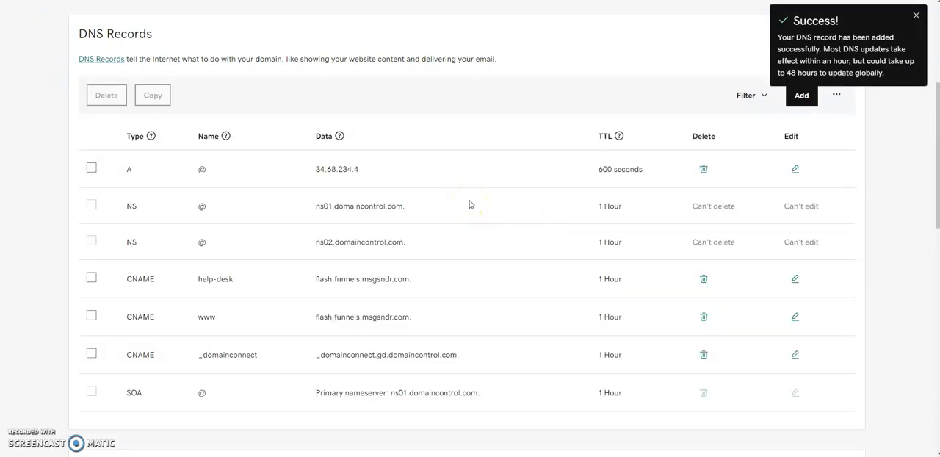
mouse_move(762, 76)
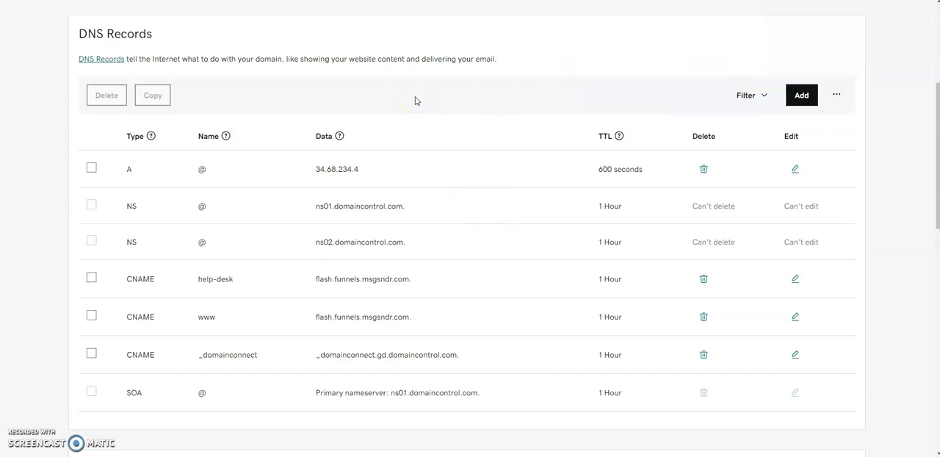
scroll(up, 3)
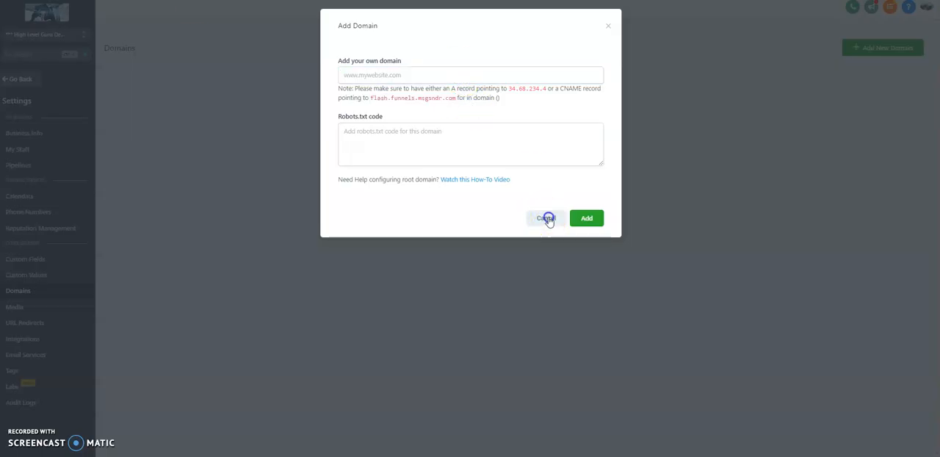
Cancel the empty prompt and submit 716.services as a new domain.
click(545, 218)
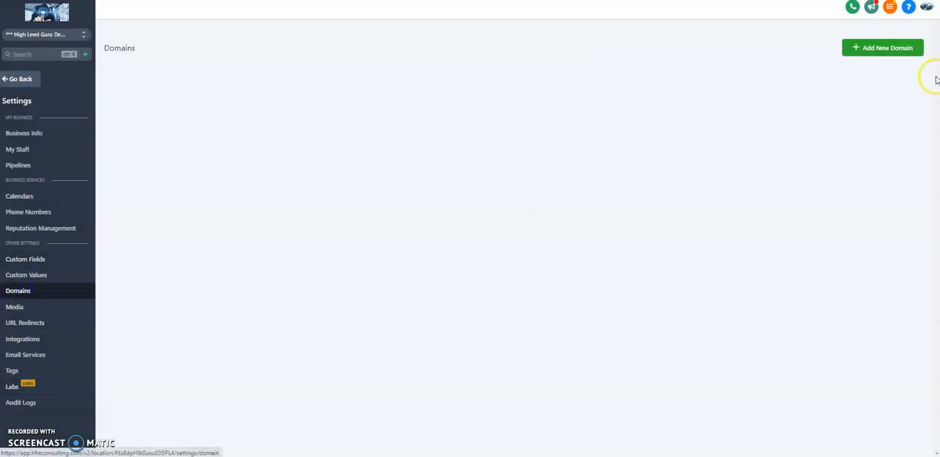
click(882, 47)
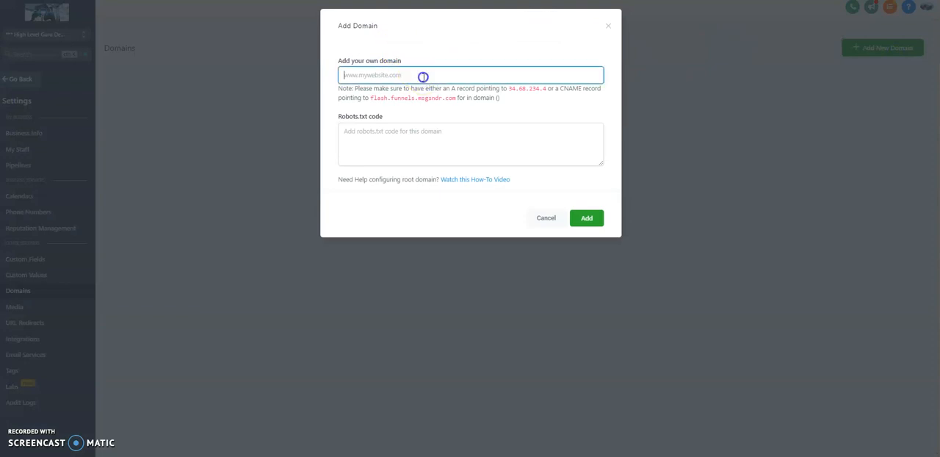
text(716.services)
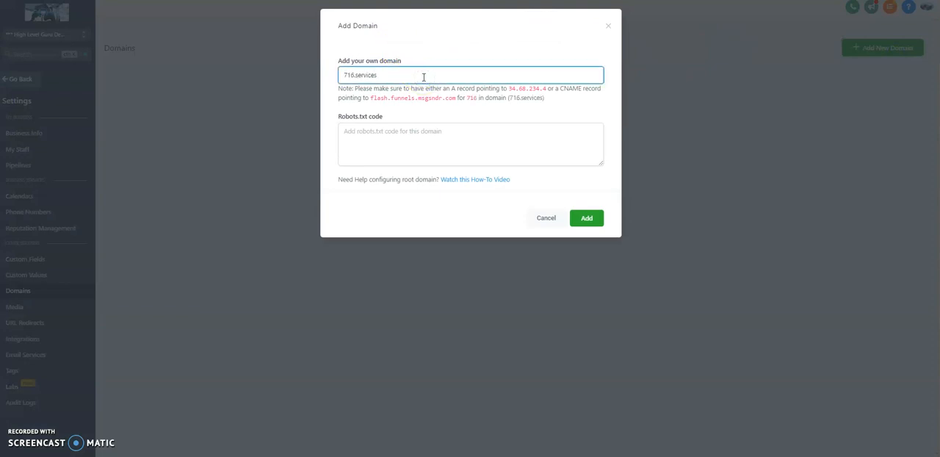
click(587, 218)
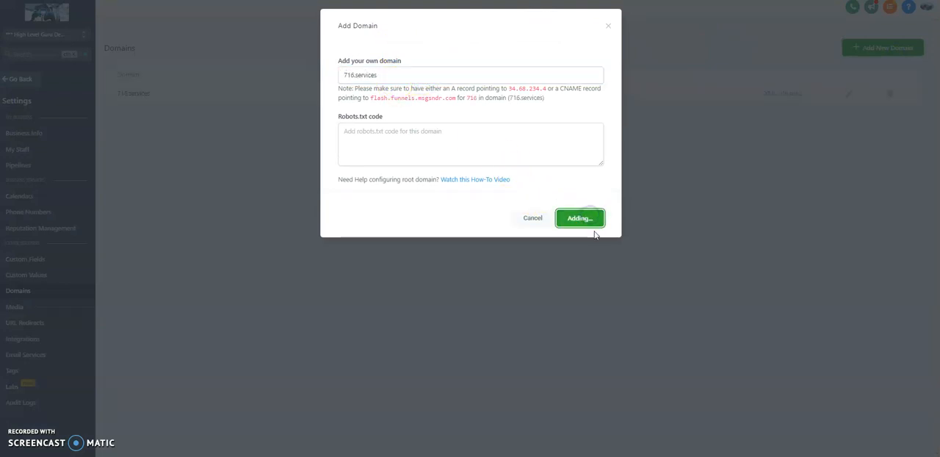
click(580, 218)
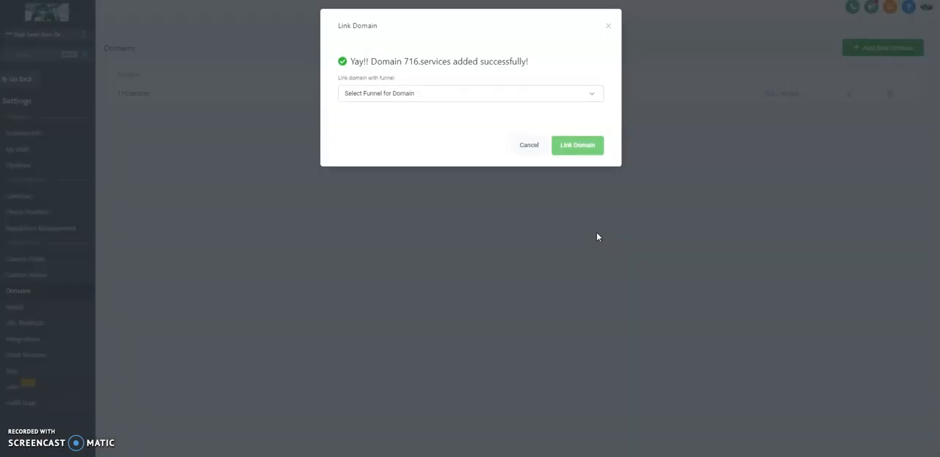
Link 716.services to Free Week Gym Membership, defaulting to Offer Claim Page.
click(470, 92)
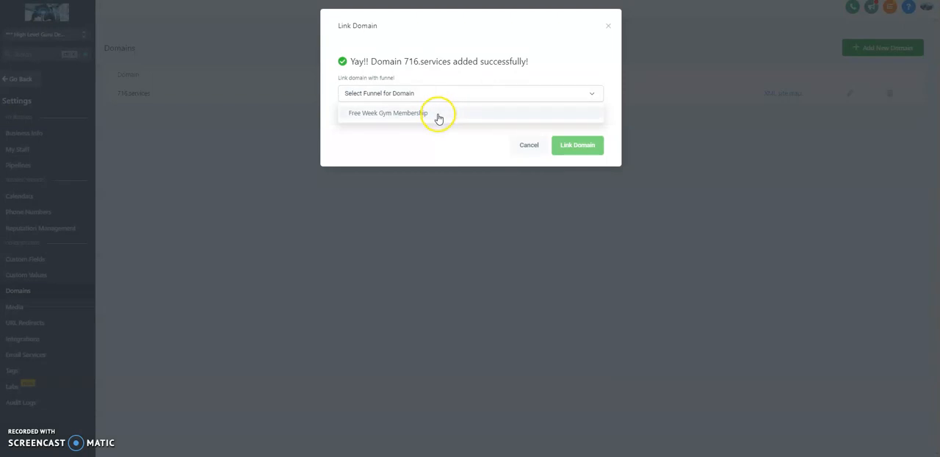
click(388, 113)
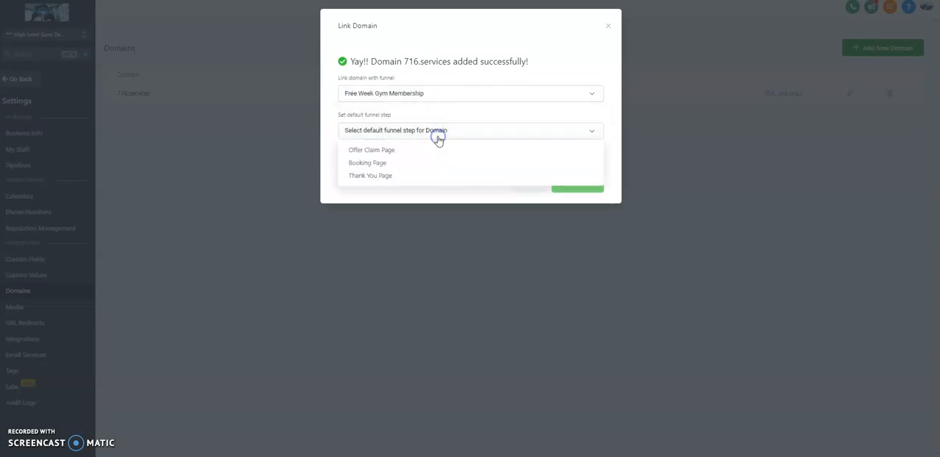
click(372, 150)
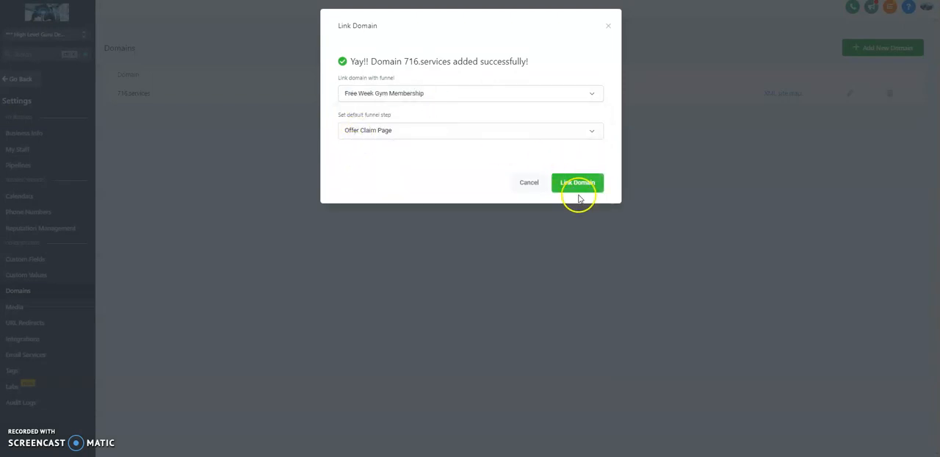
click(578, 182)
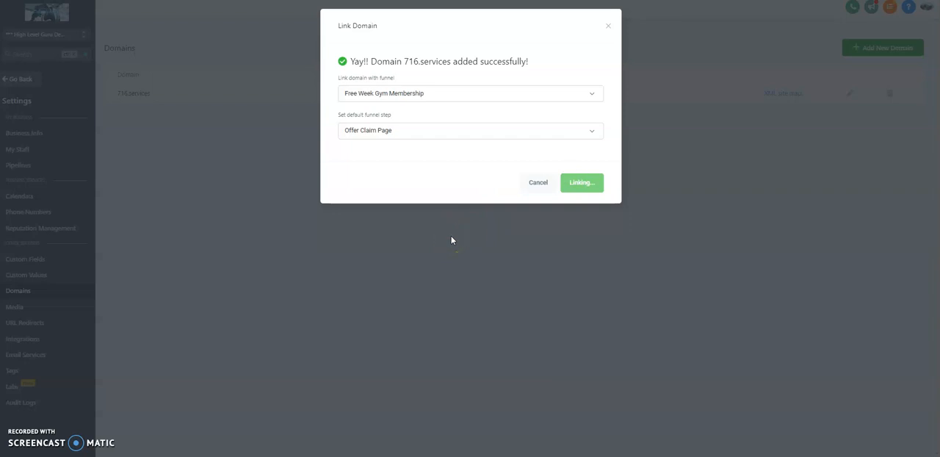
mouse_move(292, 79)
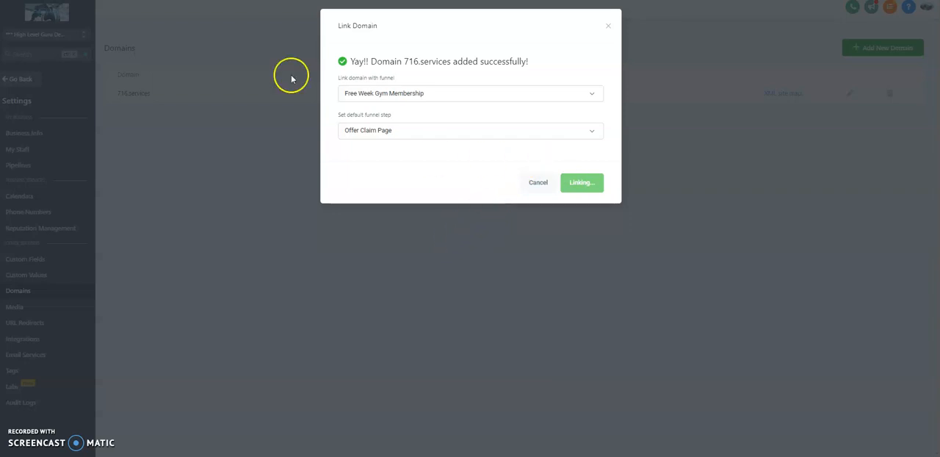
mouse_move(374, 130)
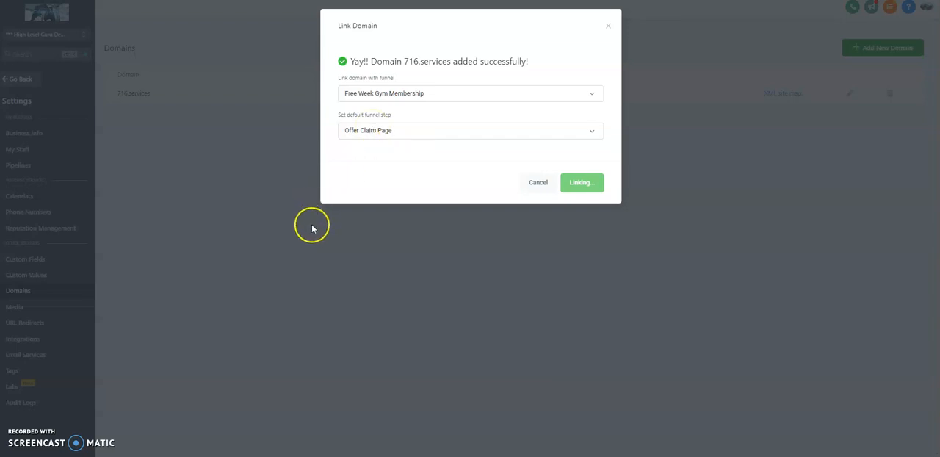
click(581, 182)
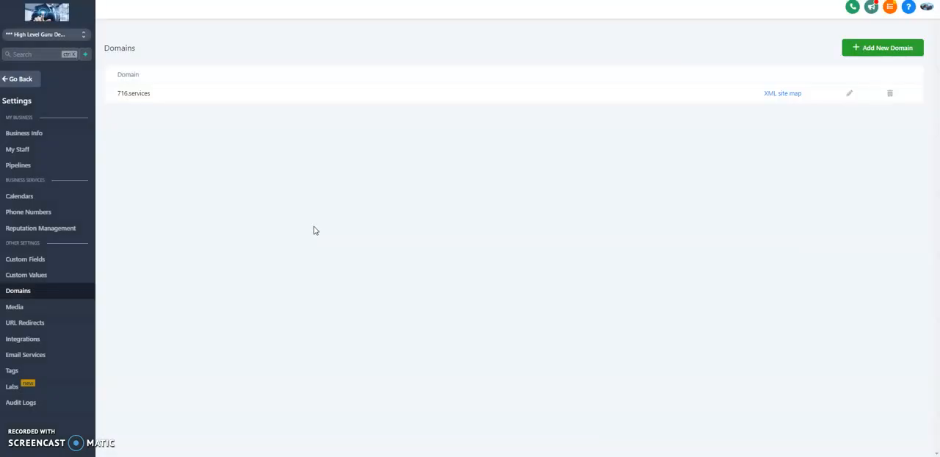
mouse_move(885, 47)
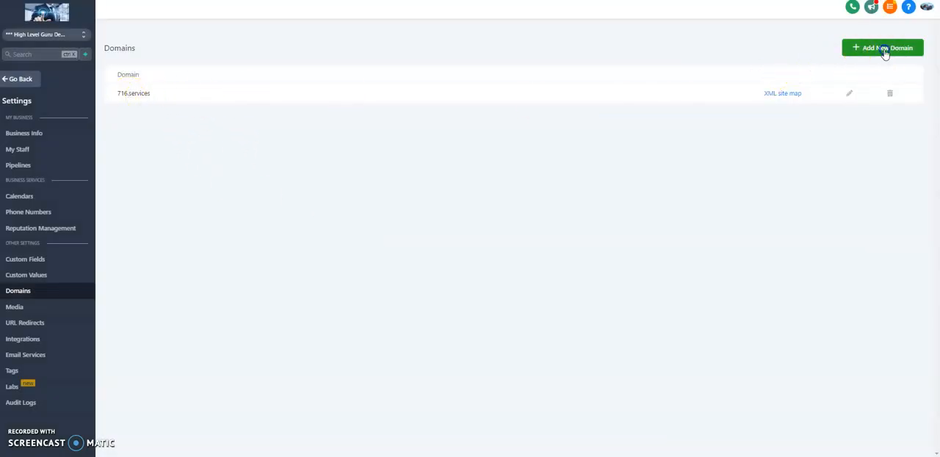
click(882, 48)
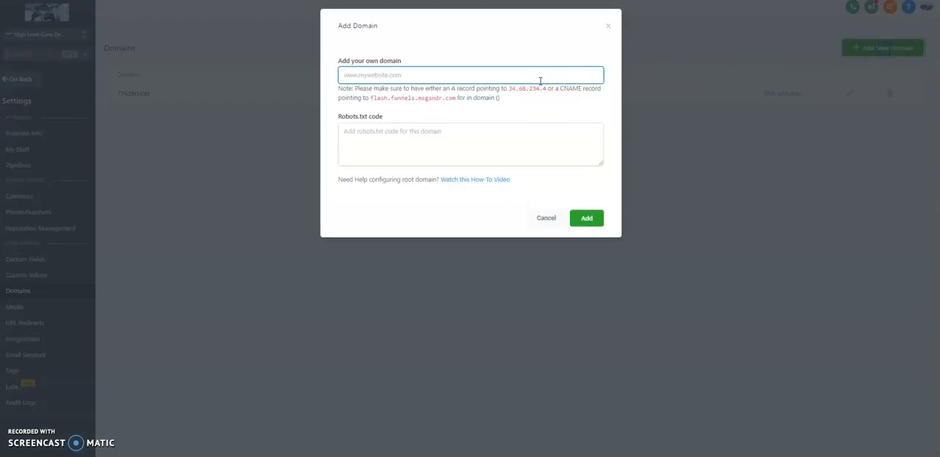
text(www.716.services)
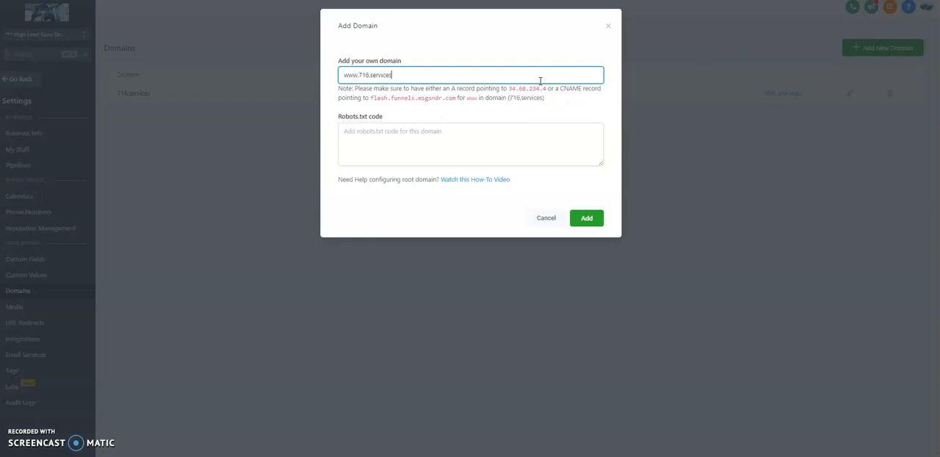
click(586, 218)
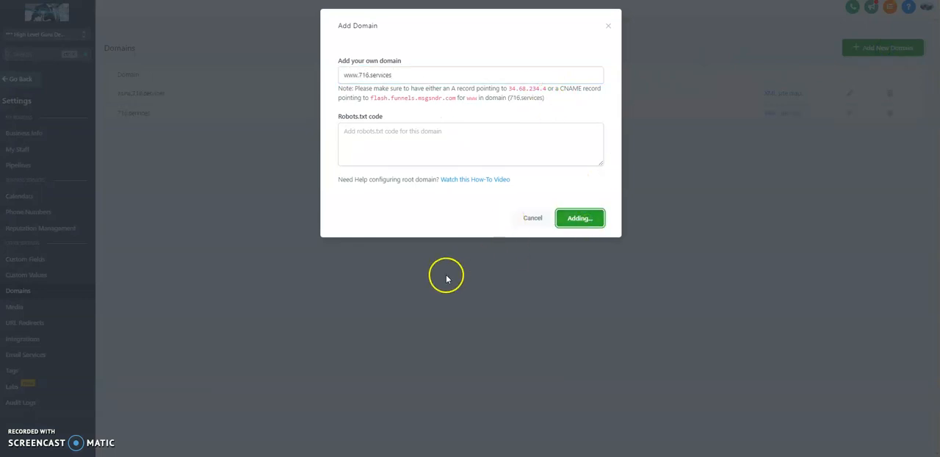
click(579, 218)
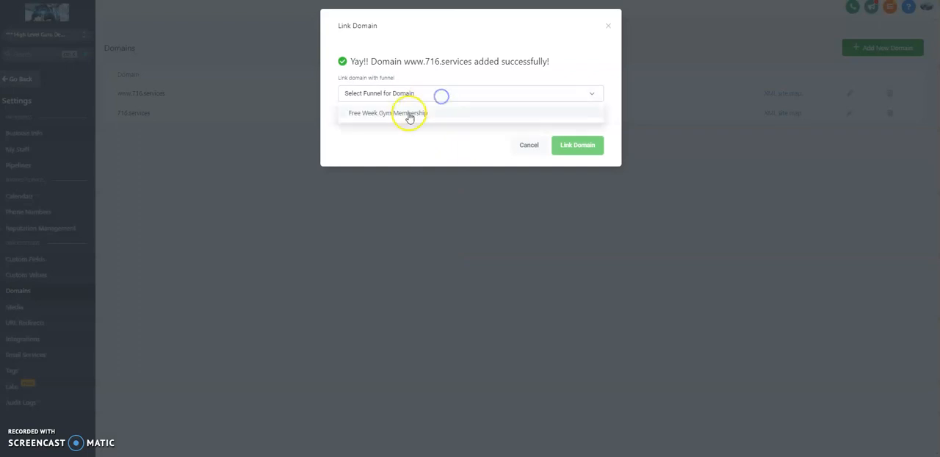
click(409, 112)
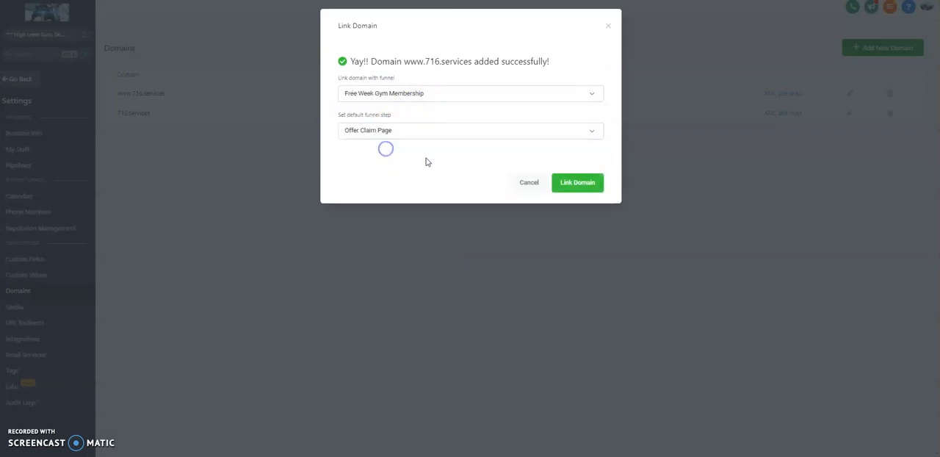
click(578, 183)
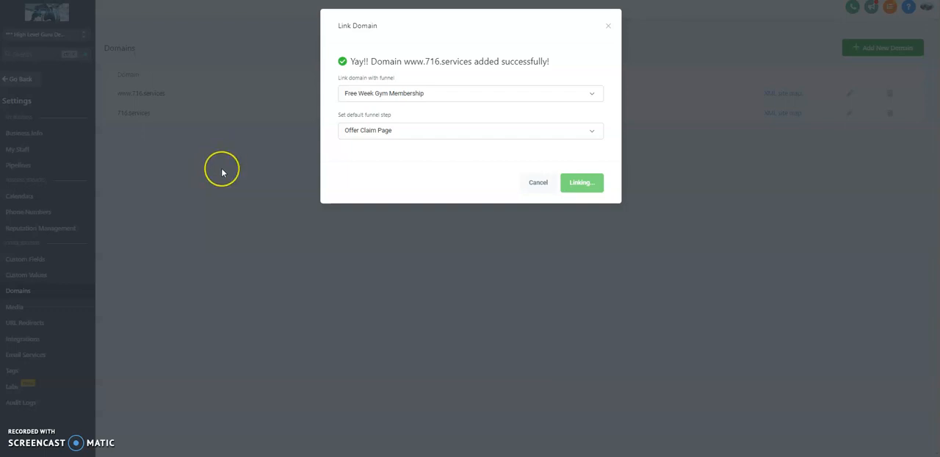
mouse_move(222, 173)
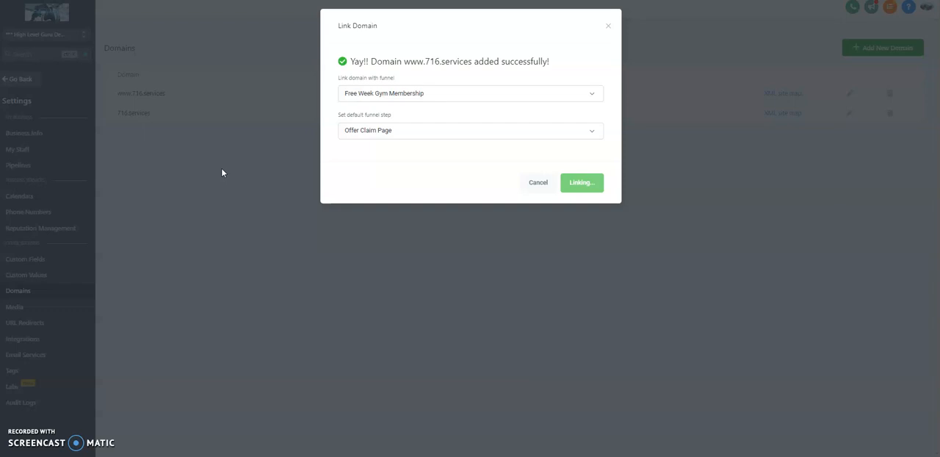
mouse_move(316, 167)
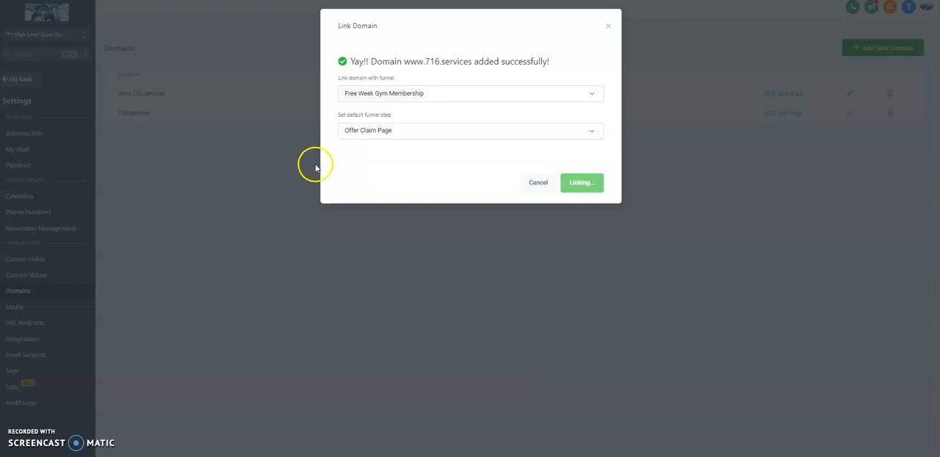
mouse_move(316, 182)
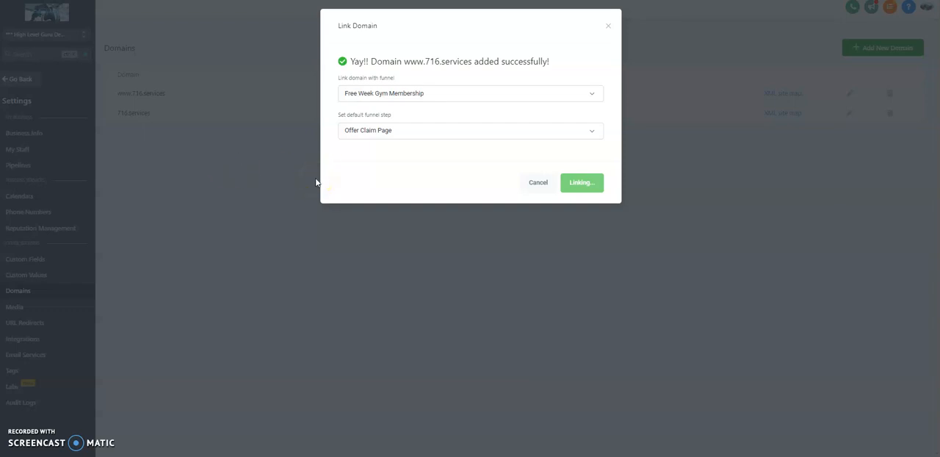
mouse_move(224, 164)
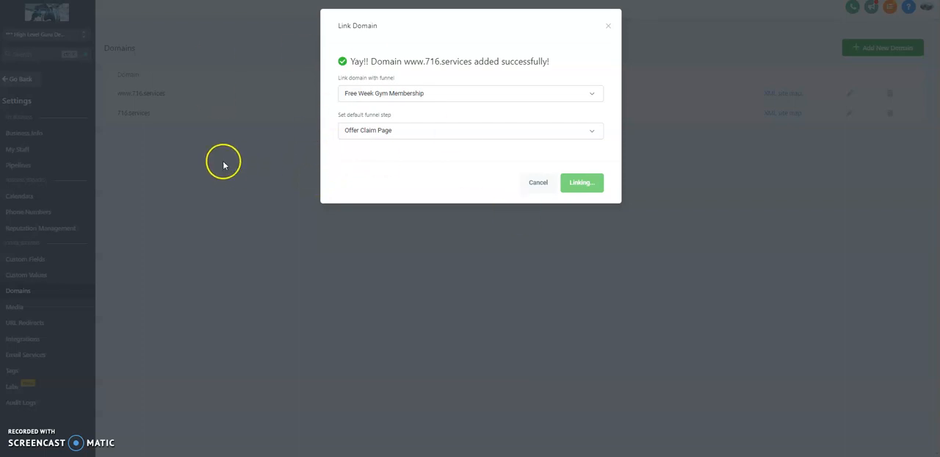
click(581, 182)
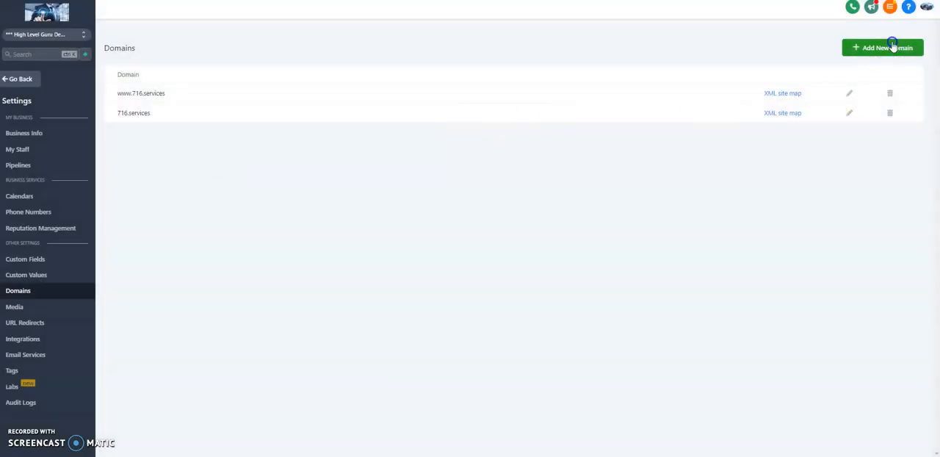
Submit help-desk.716.services as a domain and select its name in the list.
click(882, 47)
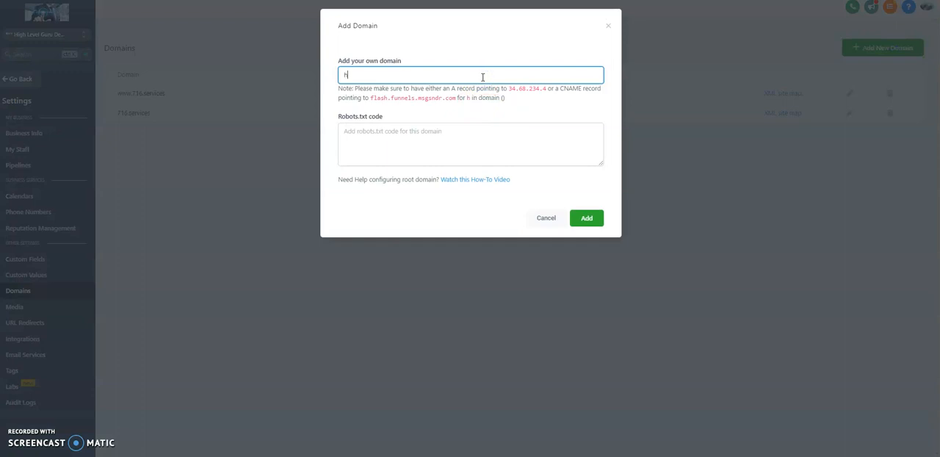
text(elp-desk.716.services)
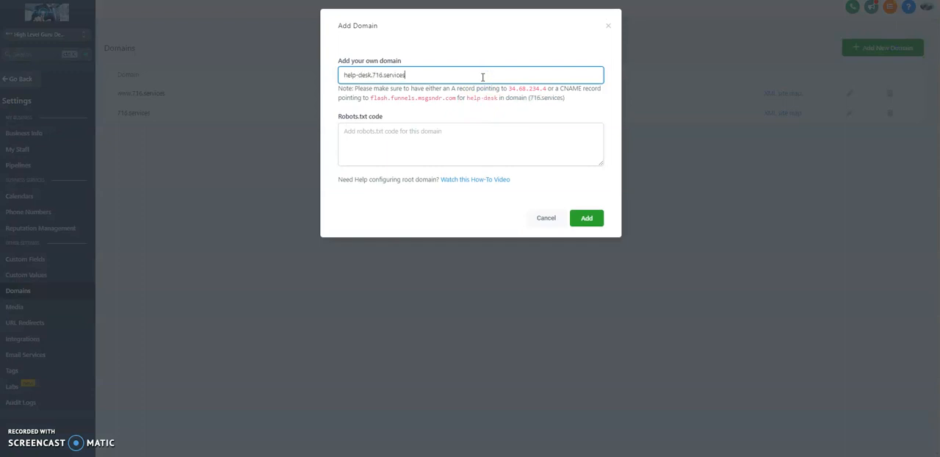
click(586, 218)
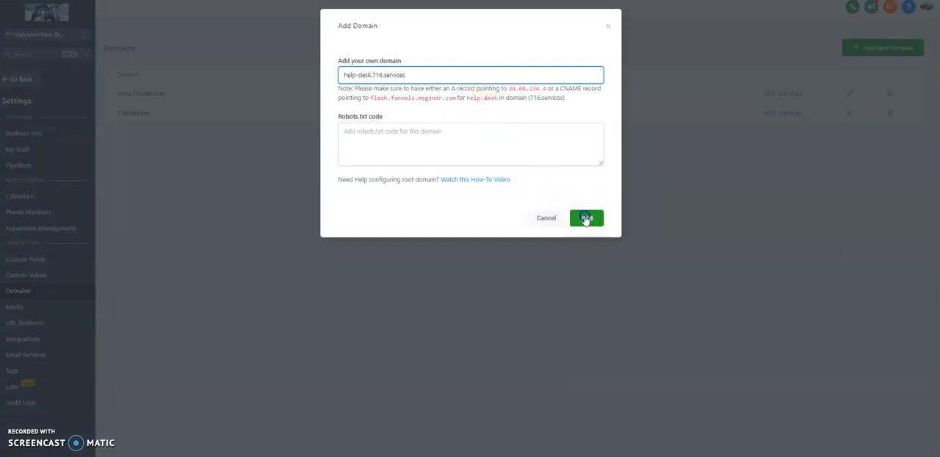
click(585, 218)
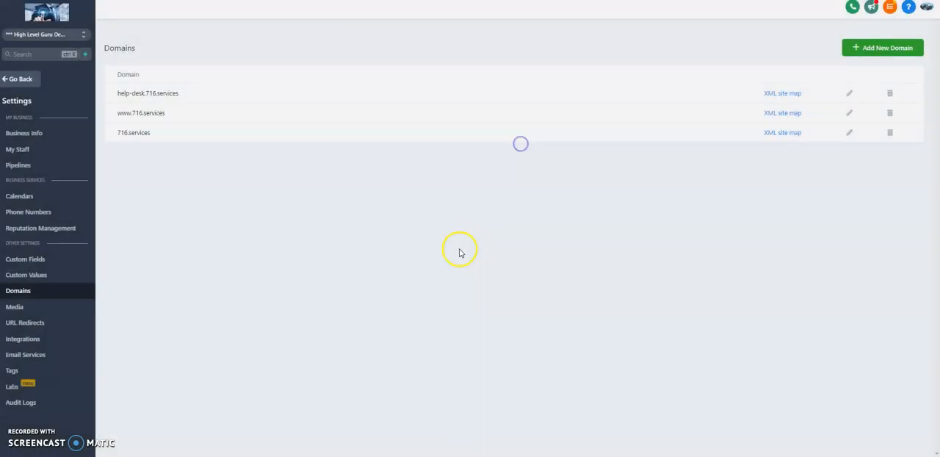
mouse_move(195, 92)
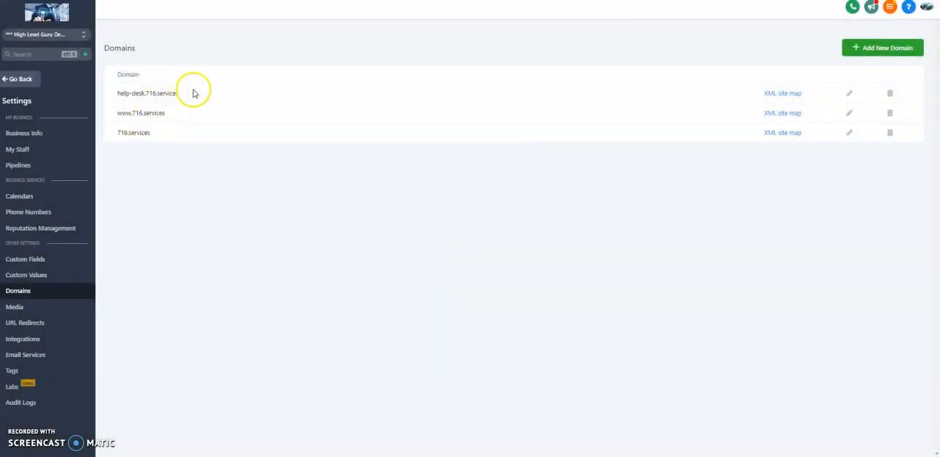
double_click(147, 93)
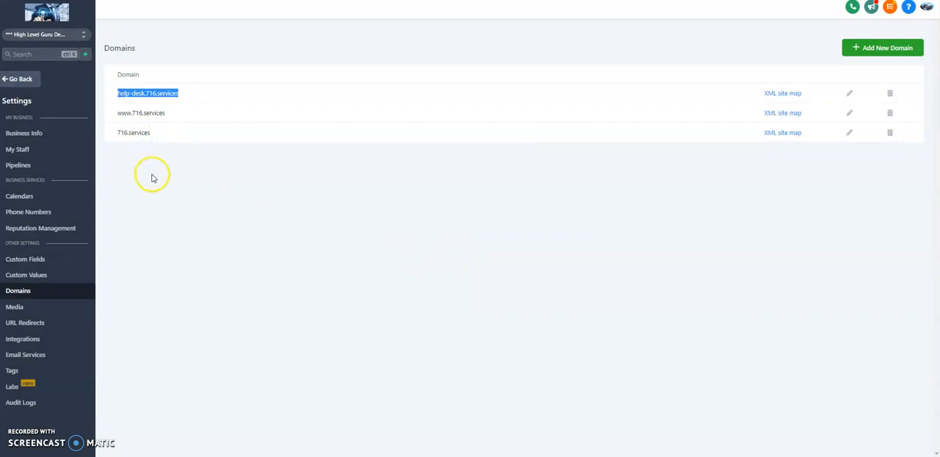
mouse_move(155, 167)
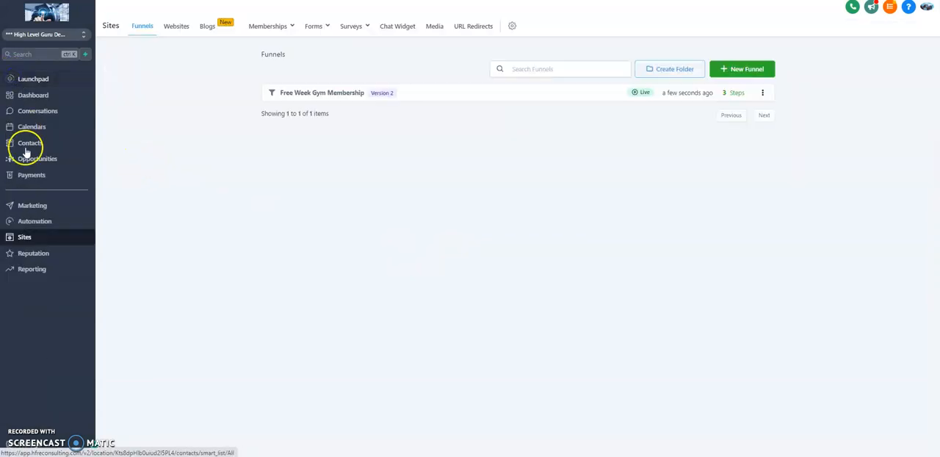
mouse_move(311, 102)
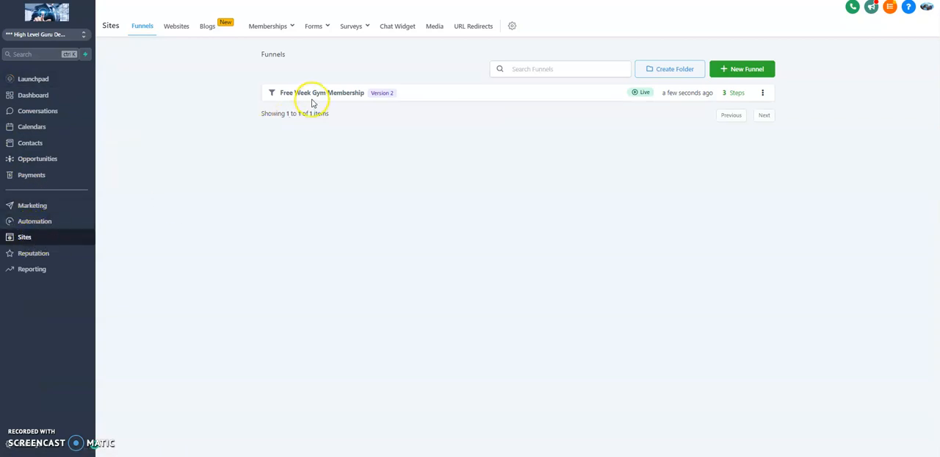
Check Free Week Gym Membership's domain in Settings, then view Thank You and Offer Claim steps.
click(323, 92)
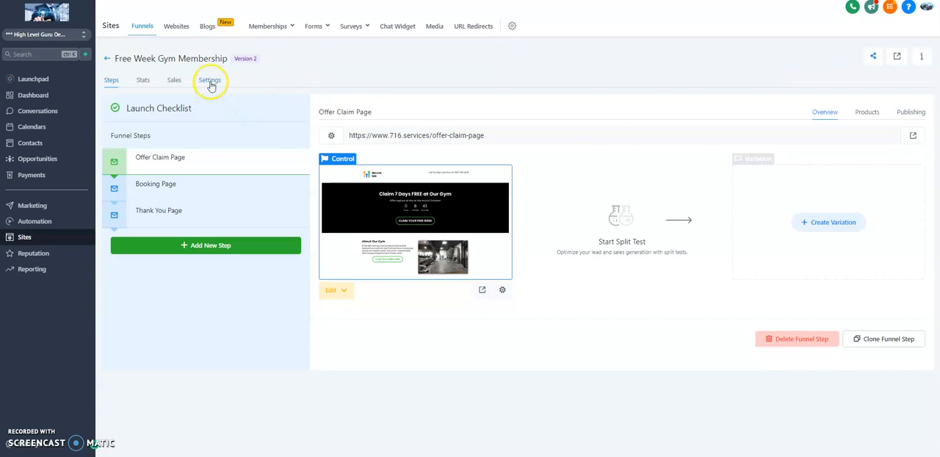
click(210, 80)
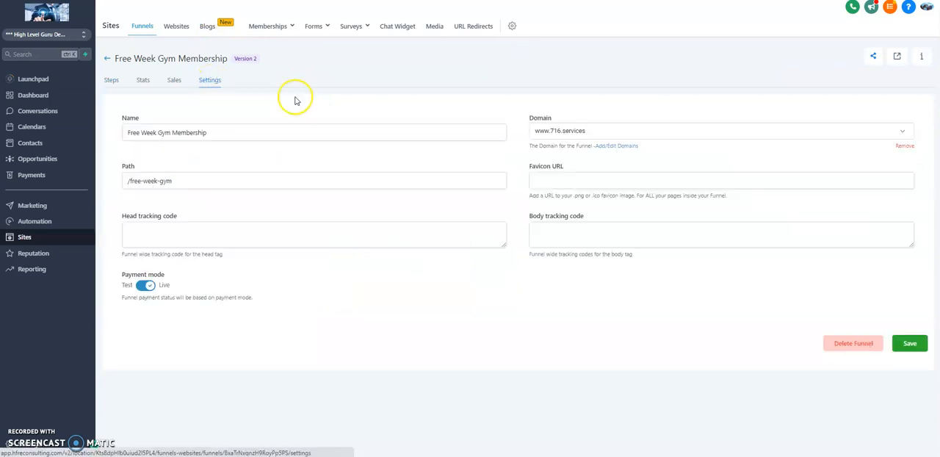
mouse_move(540, 136)
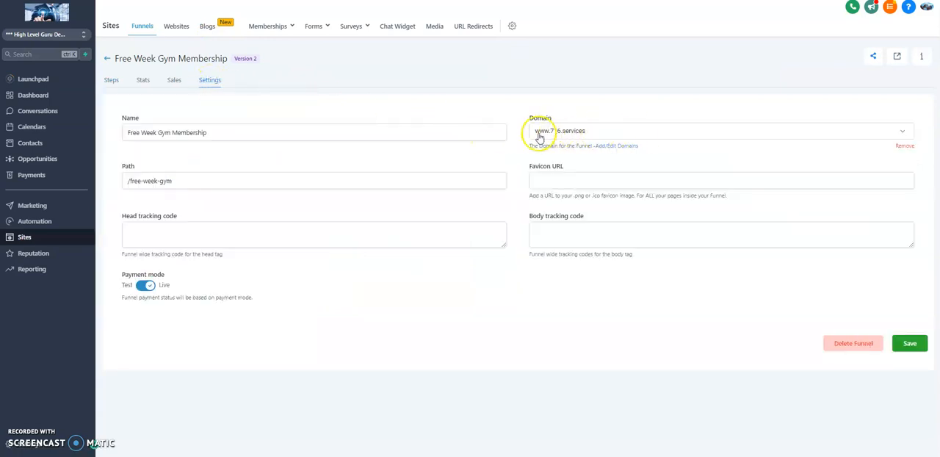
mouse_move(624, 141)
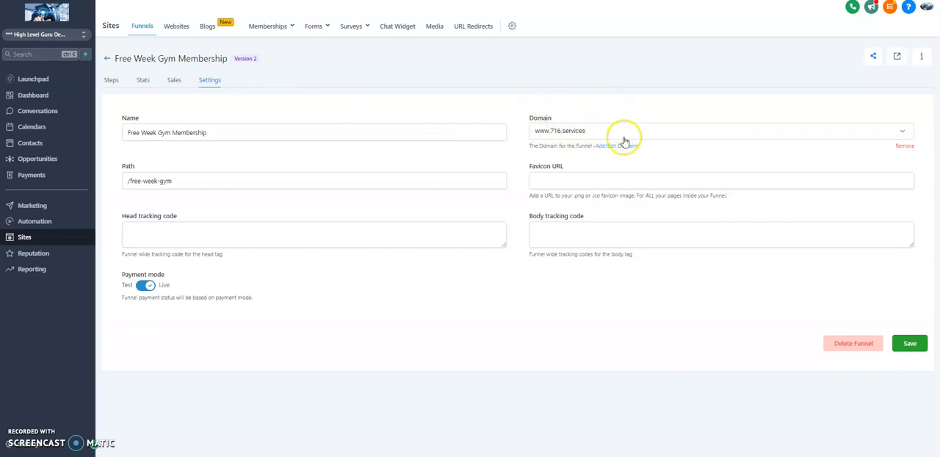
mouse_move(112, 80)
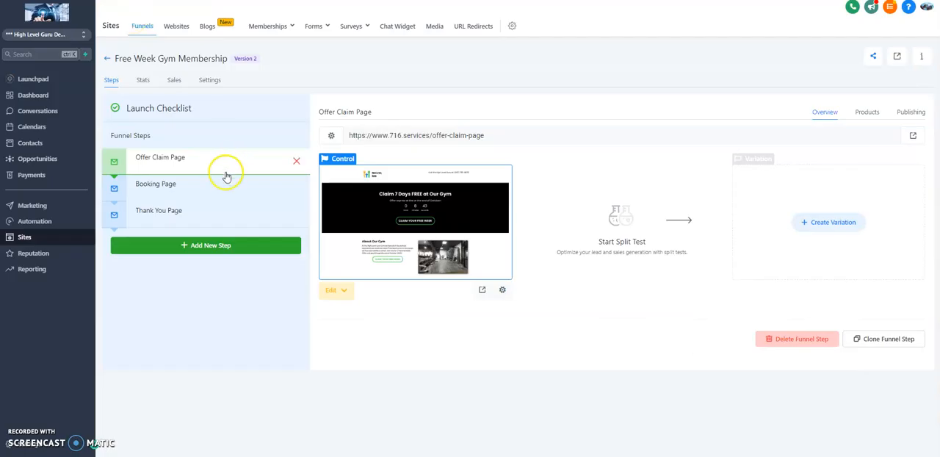
mouse_move(190, 211)
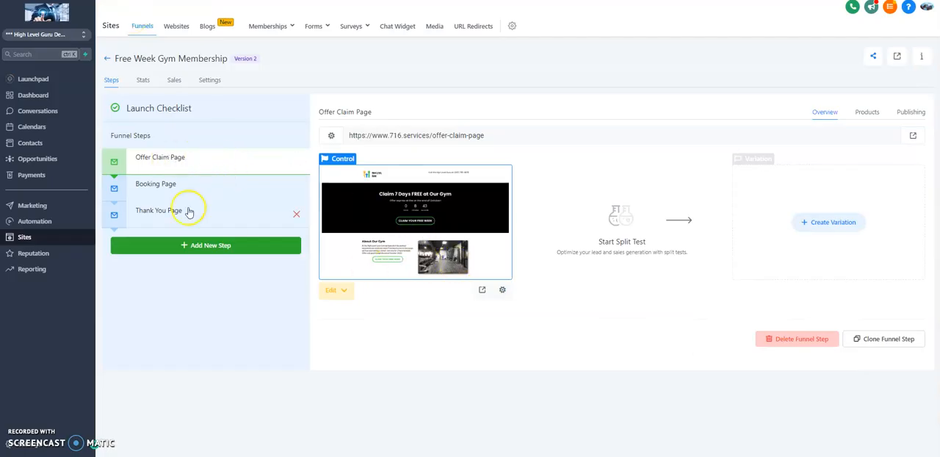
mouse_move(421, 182)
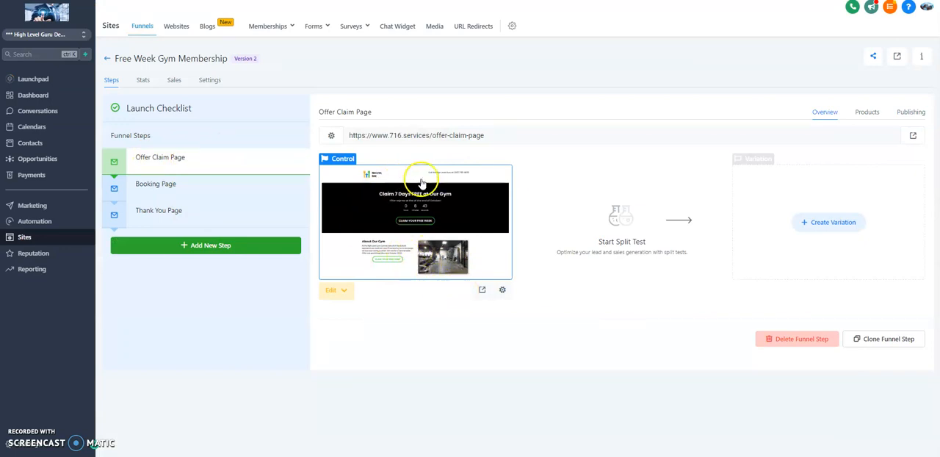
click(158, 210)
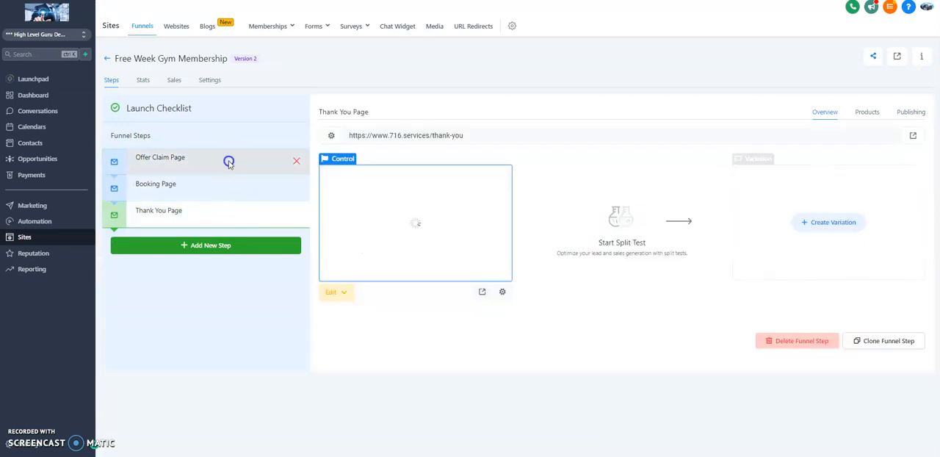
click(160, 157)
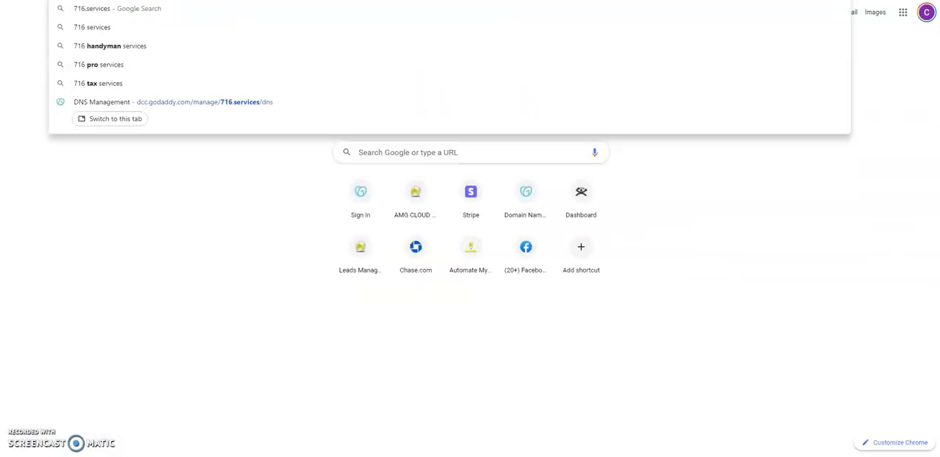
Load 716.services in Chrome, showing the High Level Guru "Sorry the offer expired!" page.
click(231, 119)
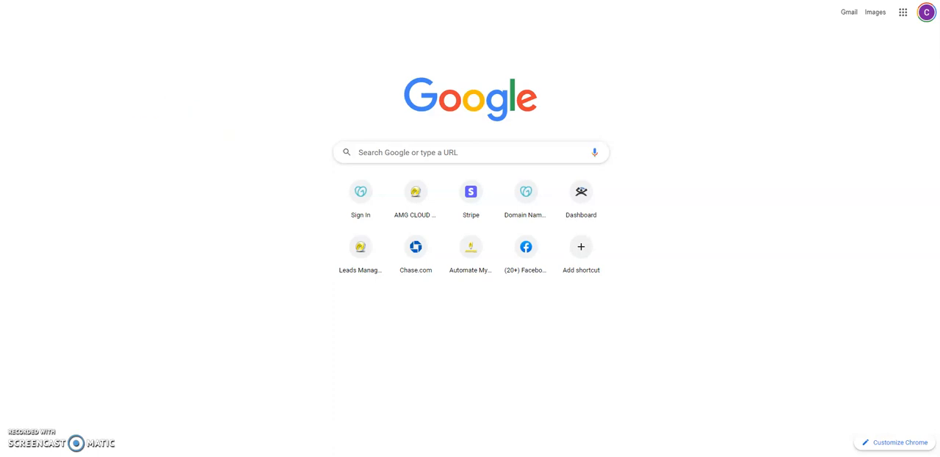
mouse_move(93, 57)
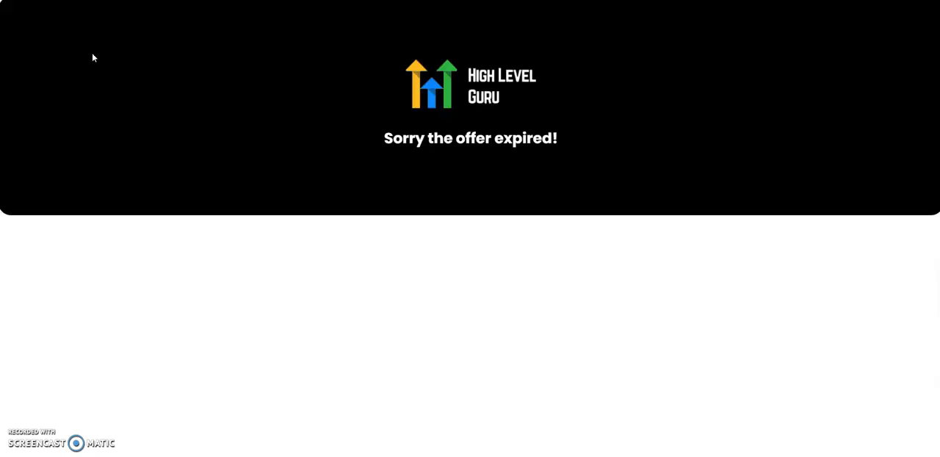
mouse_move(465, 170)
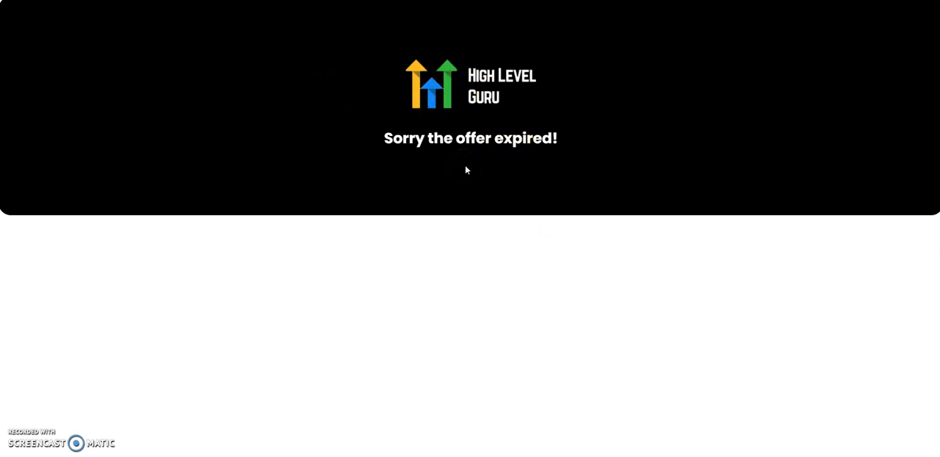
click(457, 167)
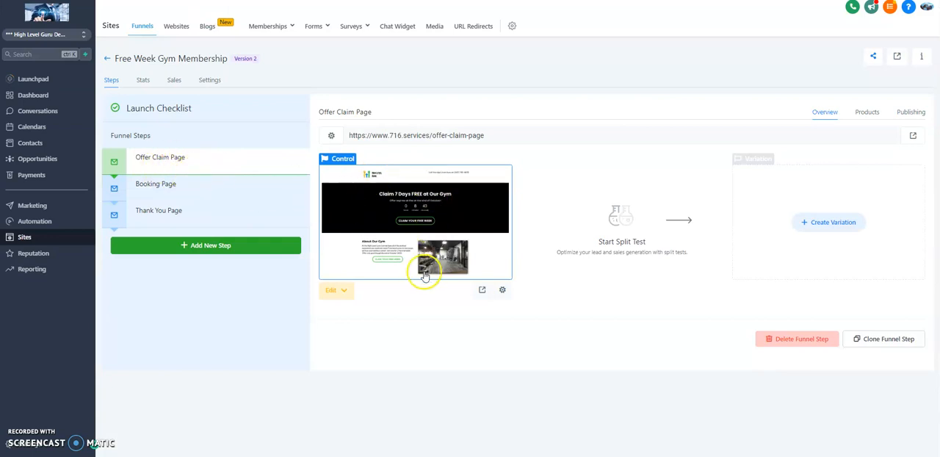
mouse_move(397, 292)
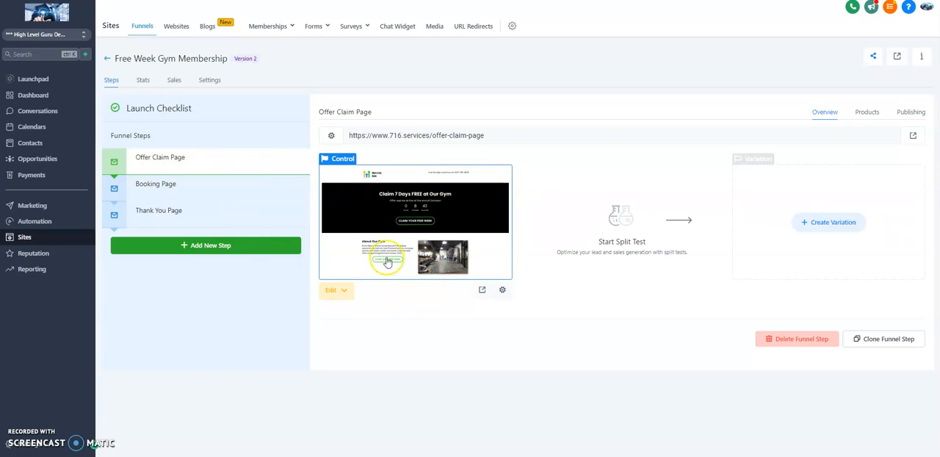
mouse_move(228, 220)
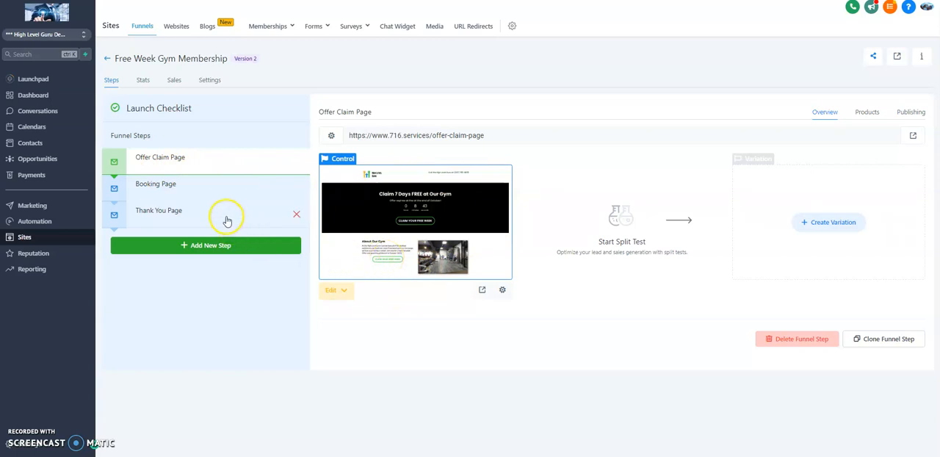
mouse_move(67, 309)
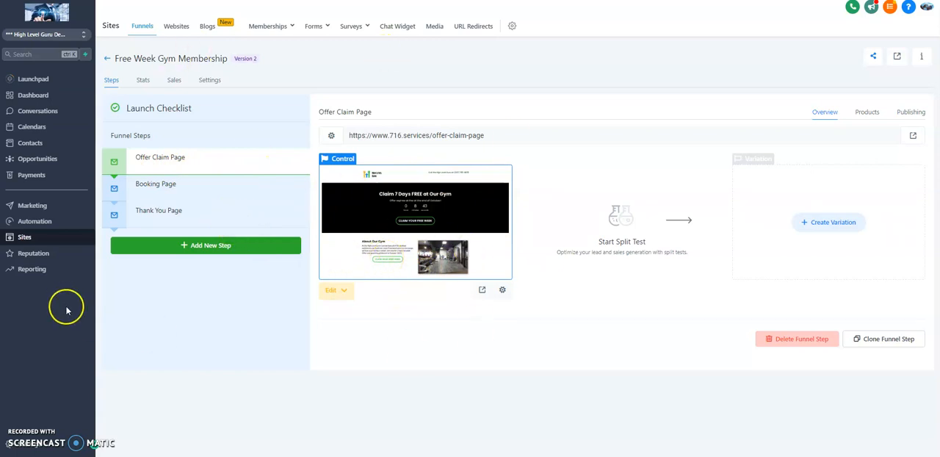
mouse_move(68, 316)
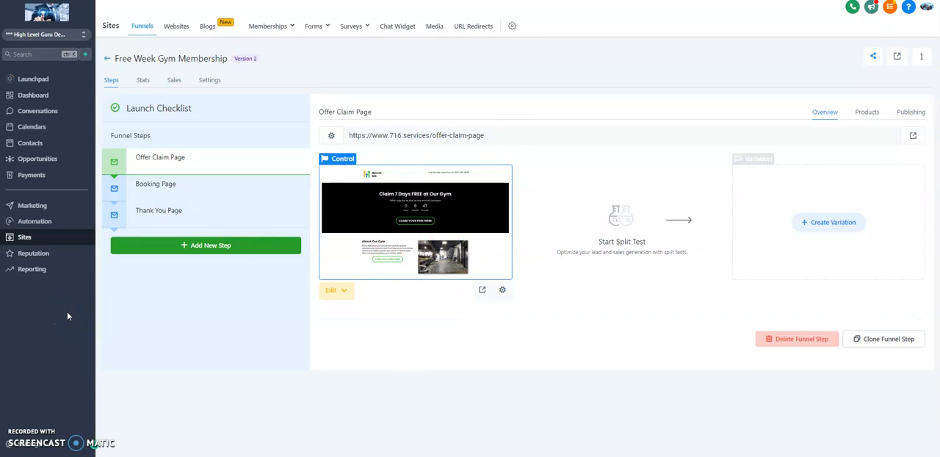
mouse_move(256, 410)
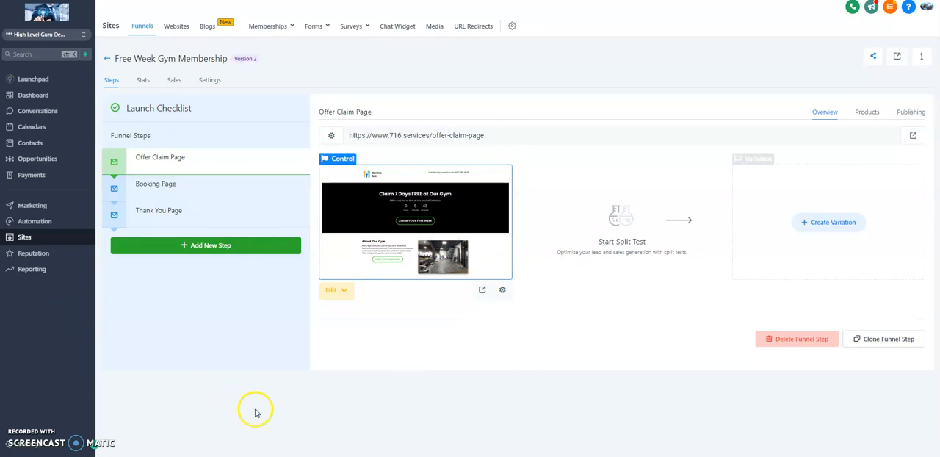
mouse_move(278, 439)
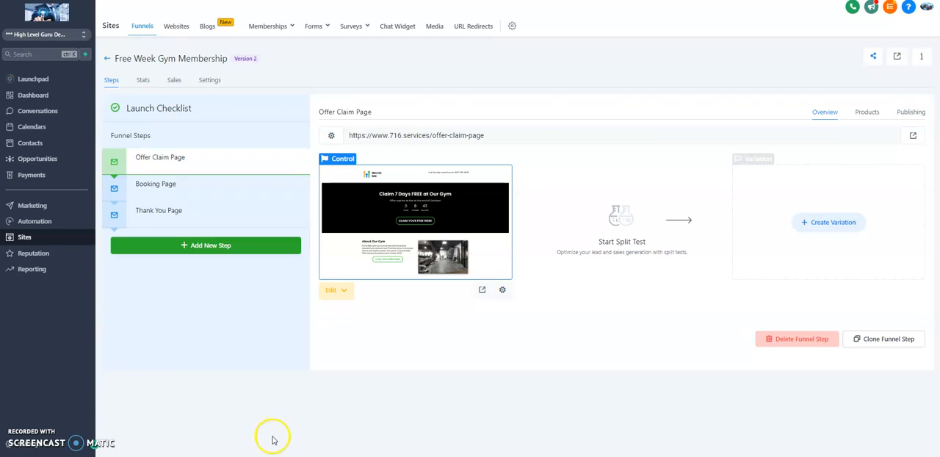
mouse_move(470, 339)
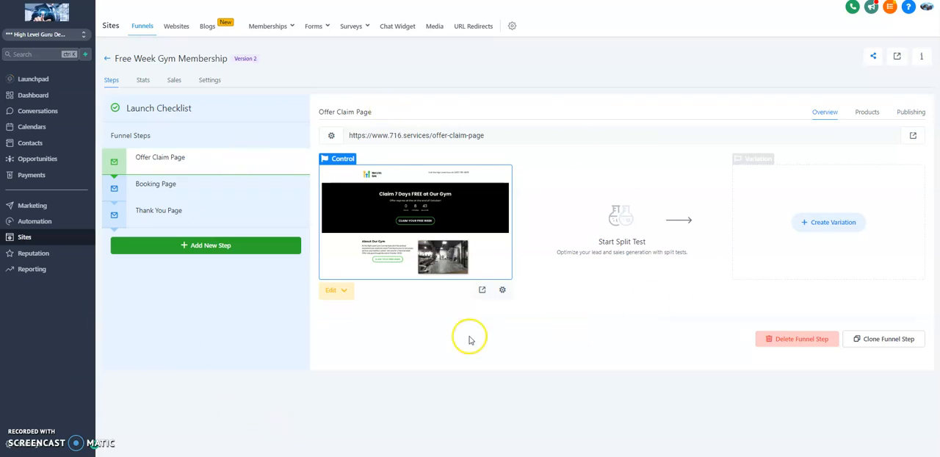
mouse_move(426, 396)
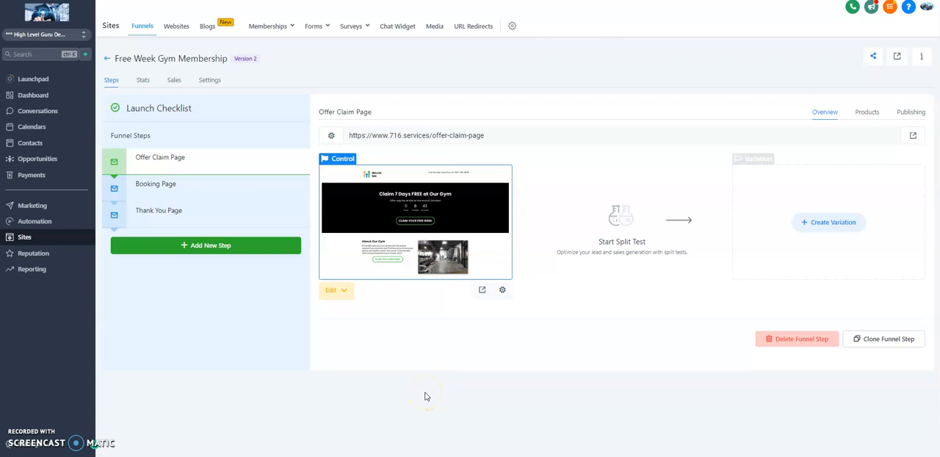
mouse_move(365, 389)
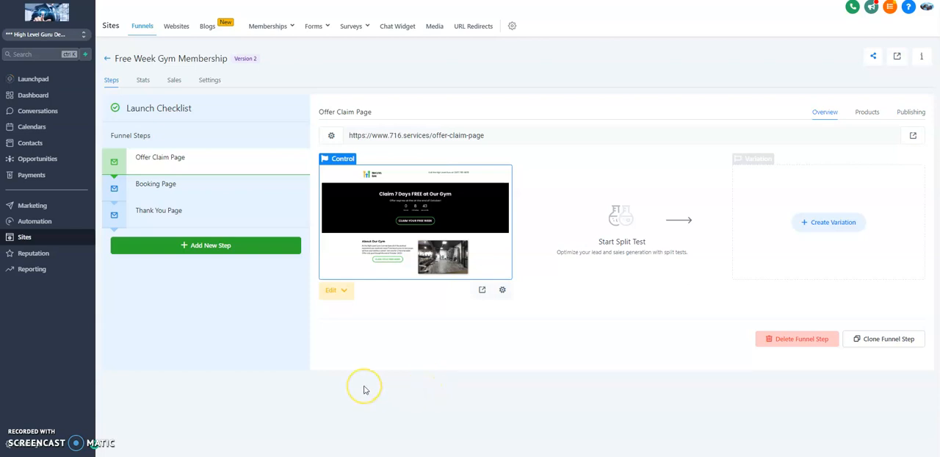
mouse_move(365, 389)
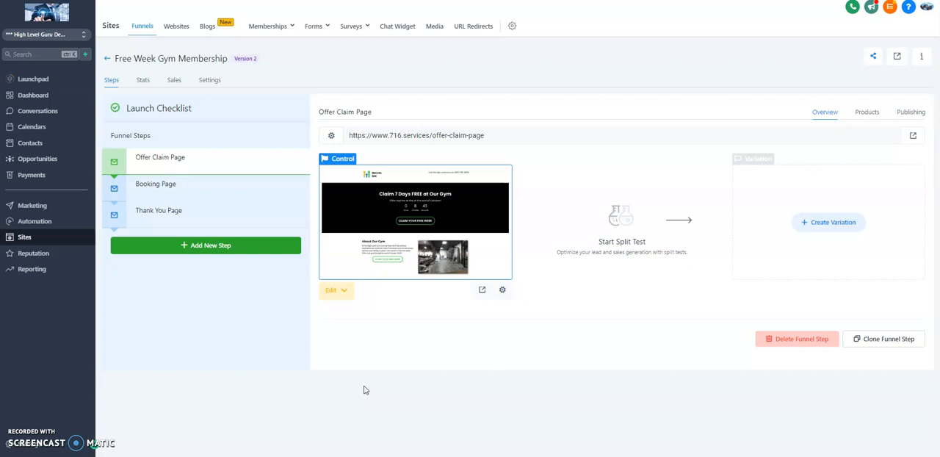
mouse_move(118, 71)
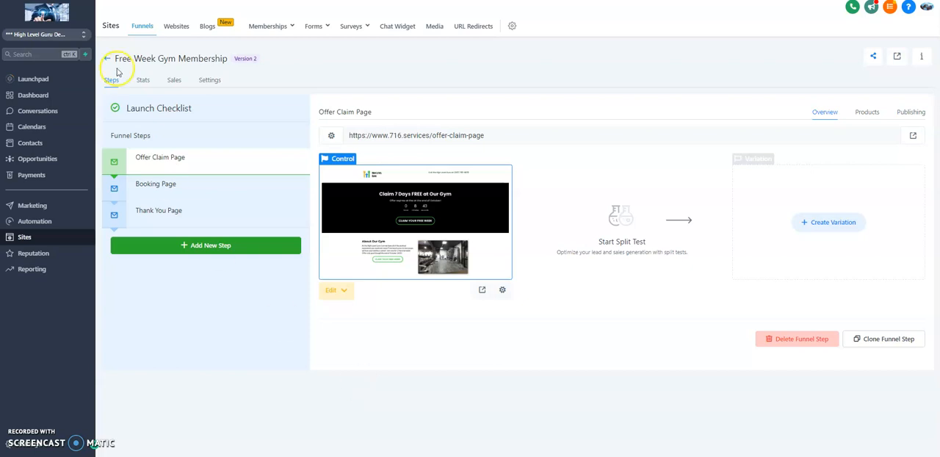